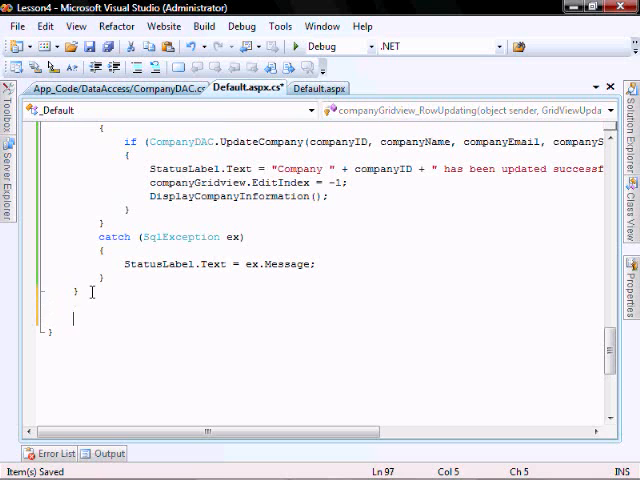
Declare protected void companyGridview_RowDeleting(object sender, GridViewDeleteEventArgs e) with empty braces.
{"action": "type", "text": "protected"}
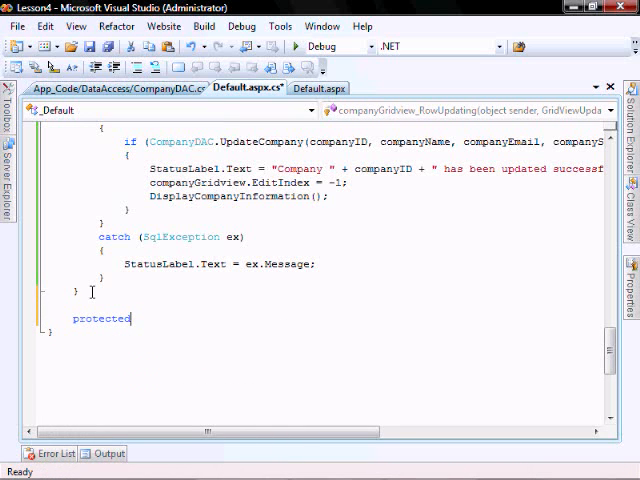
{"action": "type", "text": "void"}
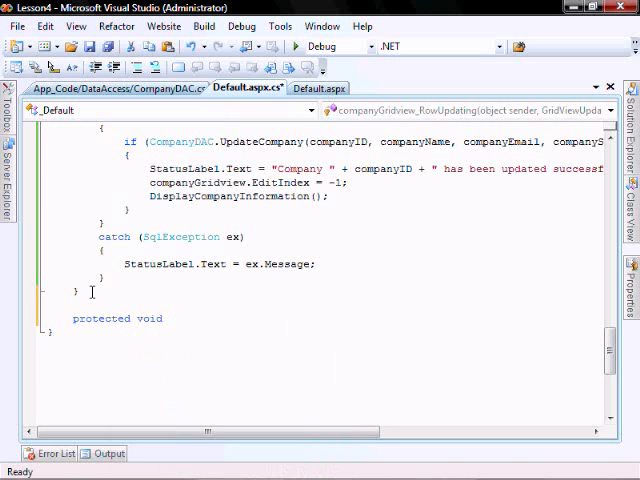
{"action": "type", "text": "company"}
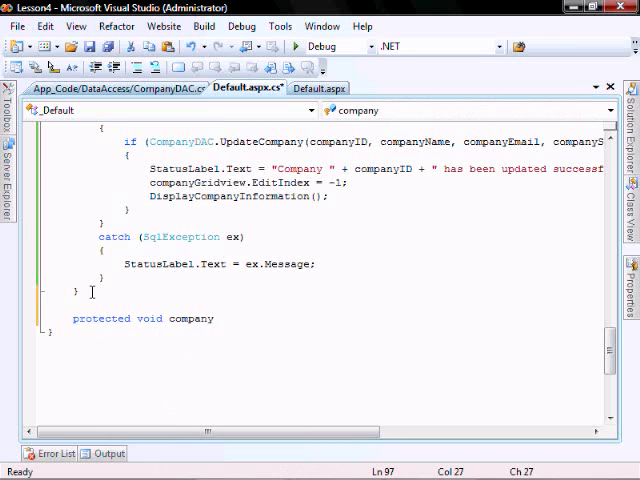
{"action": "type", "text": "Gridview"}
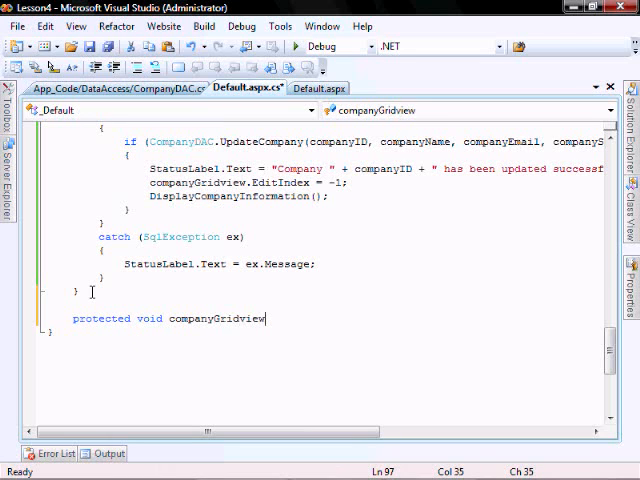
{"action": "type", "text": "_R"}
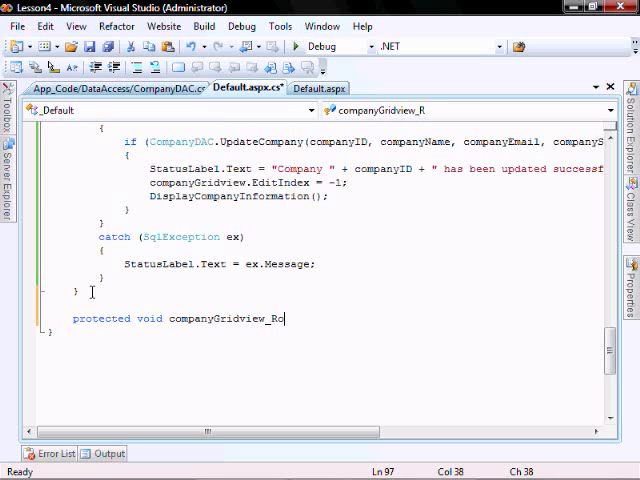
{"action": "type", "text": "owDeleting"}
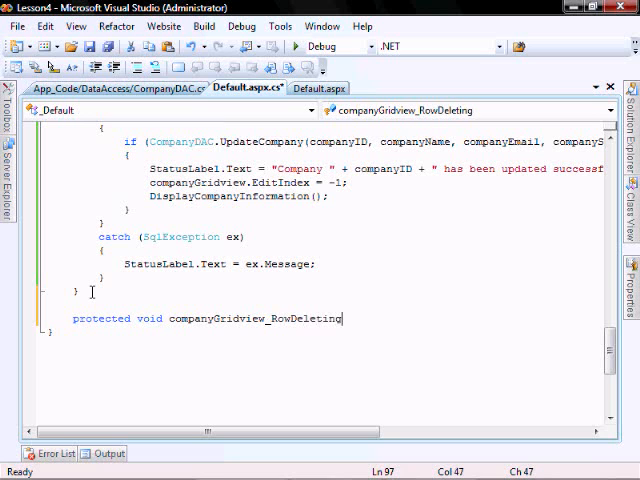
{"action": "type", "text": "(object sende"}
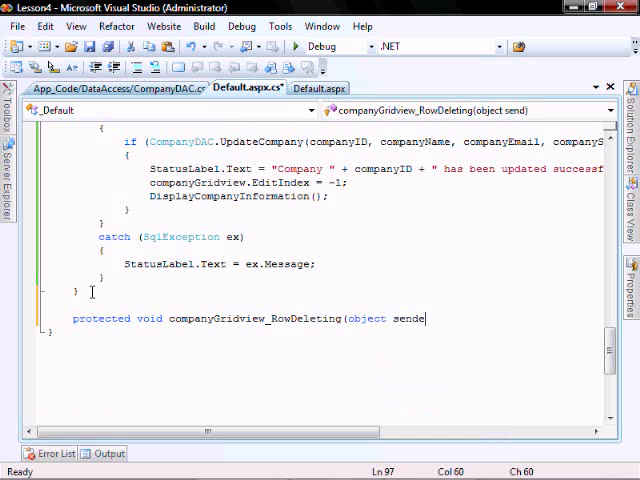
{"action": "type", "text": "r,"}
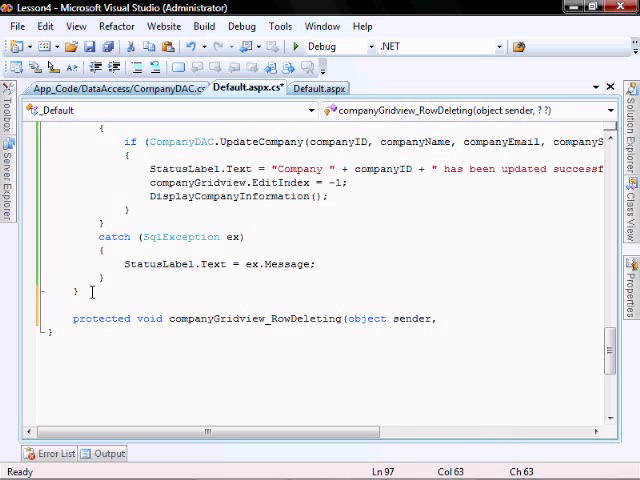
{"action": "type", "text": "gridview"}
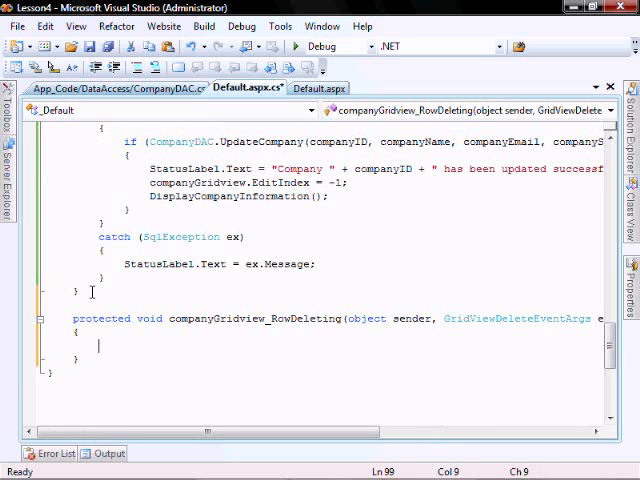
Begin string companyID = ((Label)companyGridview.Rows[e.RowIndex] in the delete handler.
{"action": "type", "text": "string"}
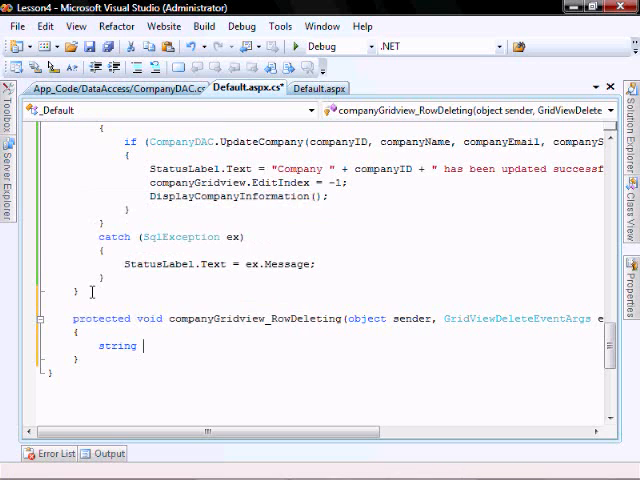
{"action": "type", "text": "company"}
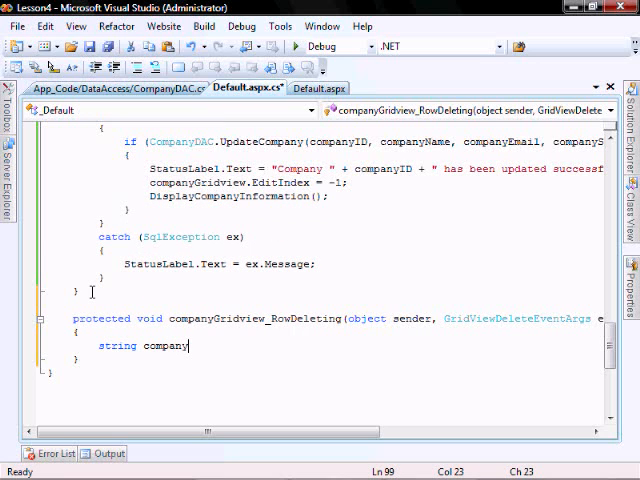
{"action": "type", "text": "ID ="}
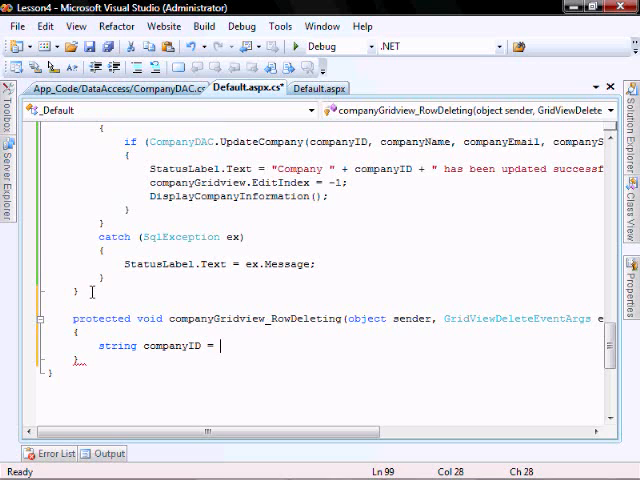
{"action": "type", "text": "((Label"}
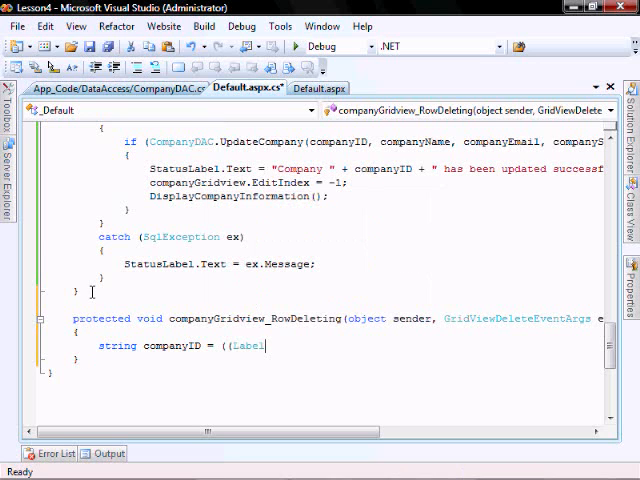
{"action": "double_click", "coordinate": [243, 345]}
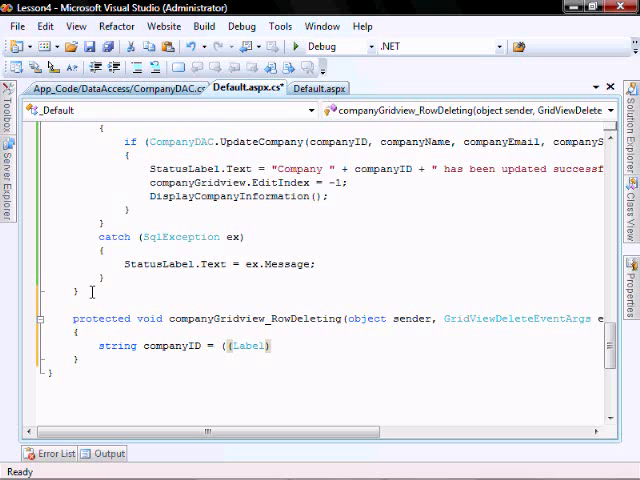
{"action": "type", "text": "companyGridview.Rows[e.RowIndex"}
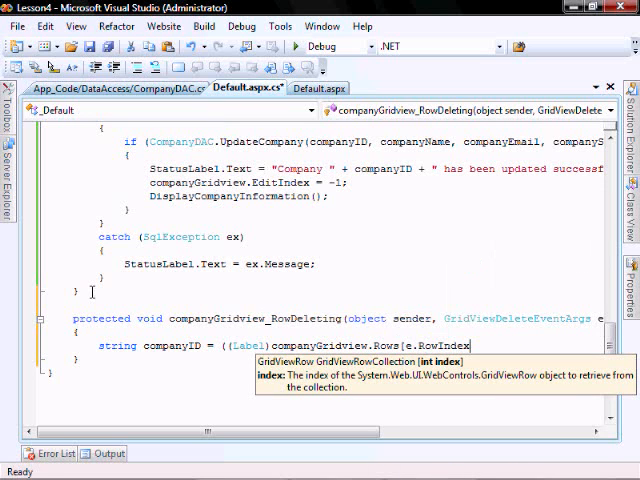
{"action": "type", "text": "]"}
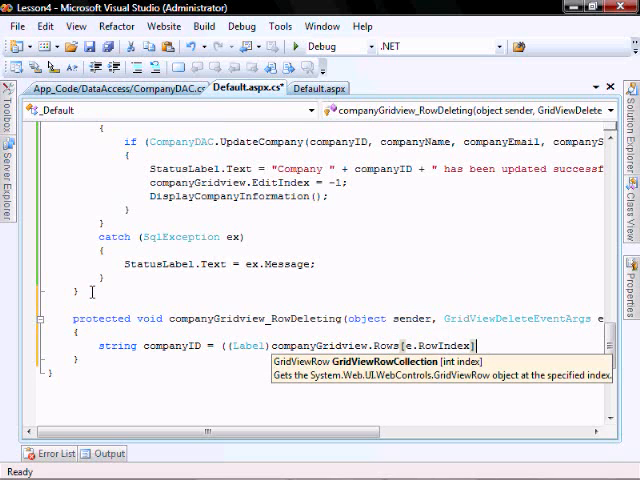
Complete it with .Cells[0].FindControl("editCompanyIDLabel")).Text; to read the deleted row's ID.
{"action": "type", "text": ".Cells"}
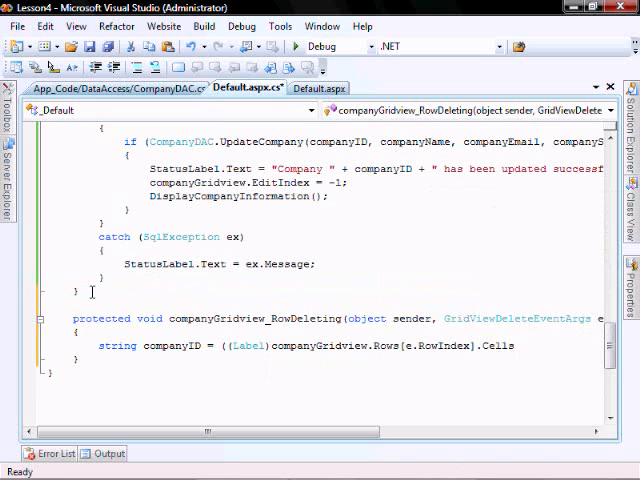
{"action": "type", "text": "[0"}
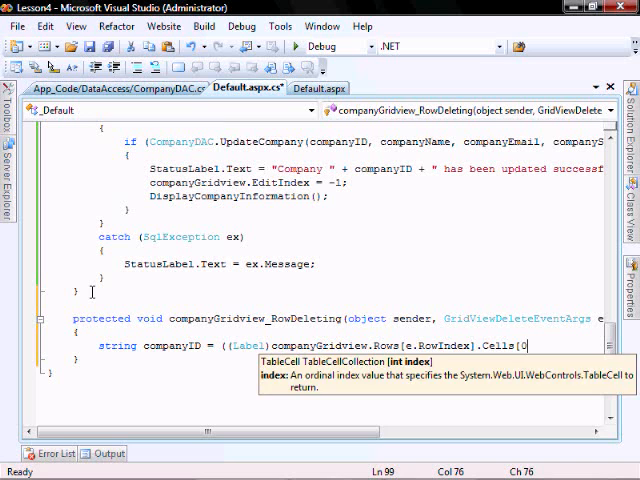
{"action": "type", "text": "].FindControl"}
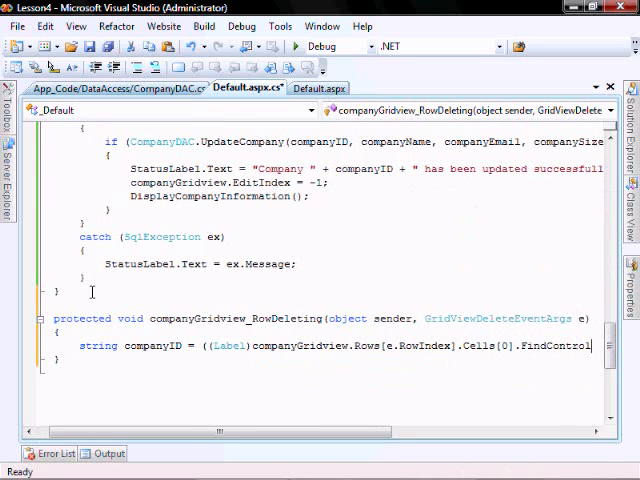
{"action": "type", "text": "(\""}
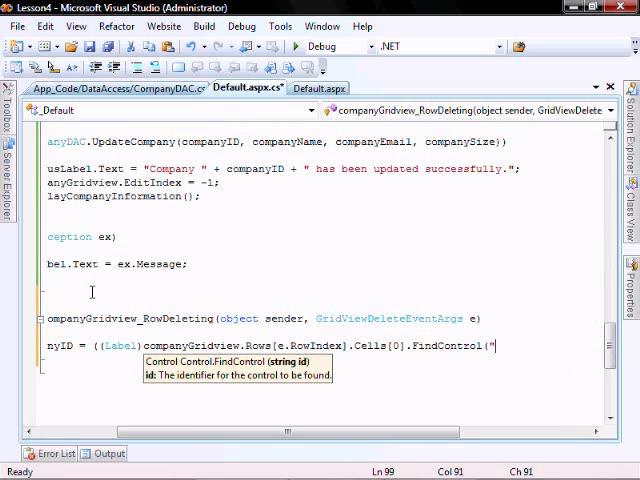
{"action": "type", "text": "editCompanyID"}
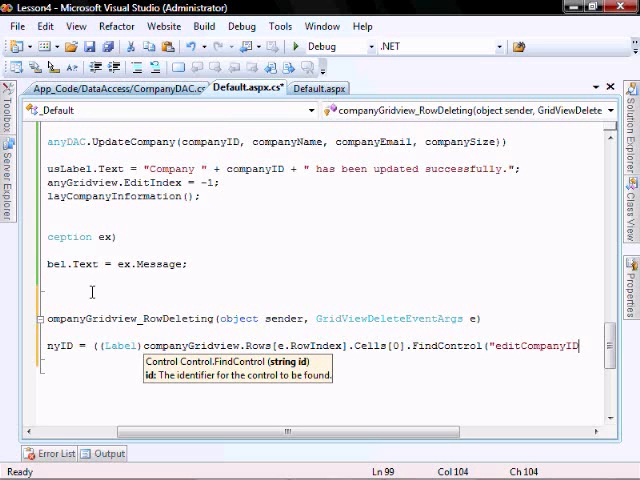
{"action": "type", "text": "Label\"))"}
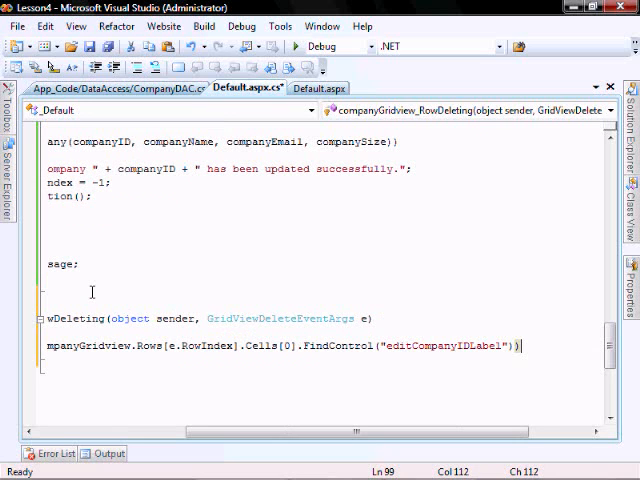
{"action": "type", "text": ".te"}
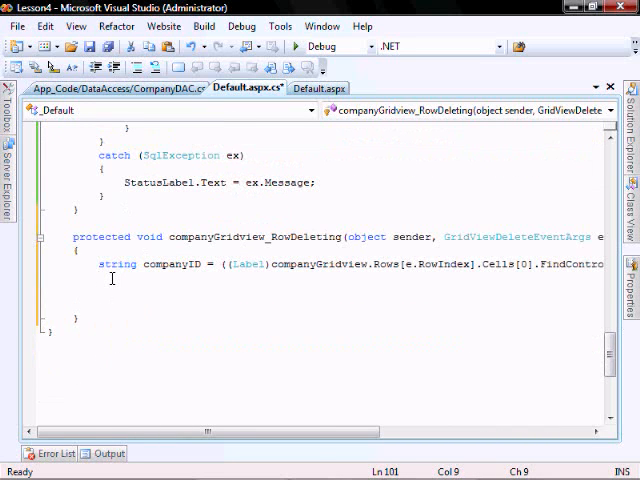
Add a try block and catch (SqlException ex) setting StatusLabel.Text = ex.Message.
{"action": "type", "text": "try"}
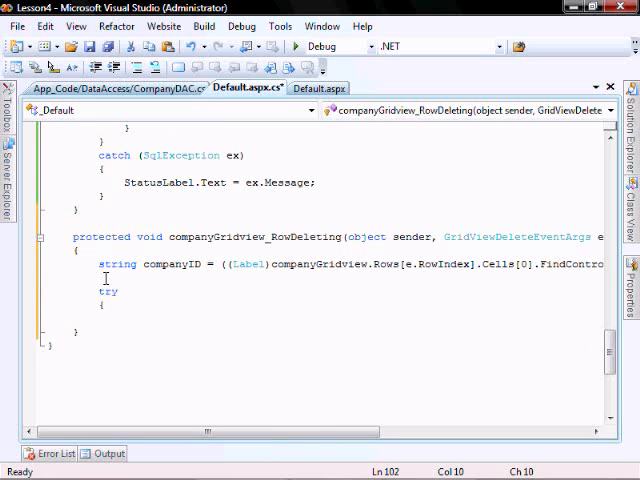
{"action": "type", "text": "catch"}
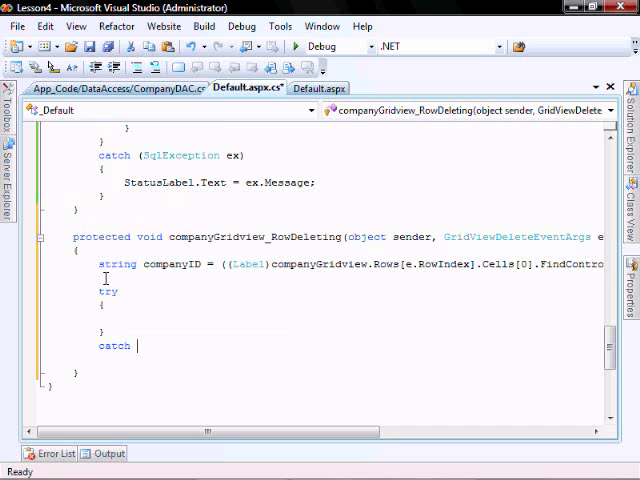
{"action": "type", "text": "(SqlException ex"}
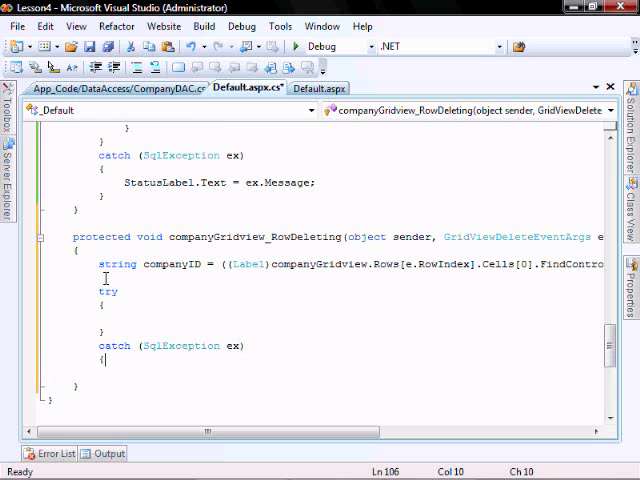
{"action": "type", "text": "sta"}
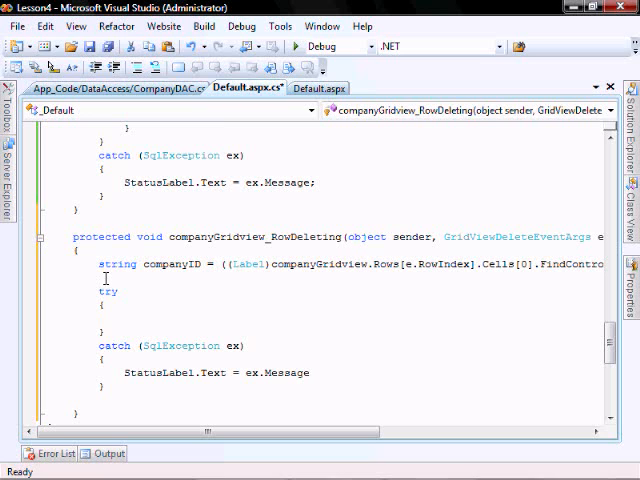
{"action": "left_click", "coordinate": [125, 318]}
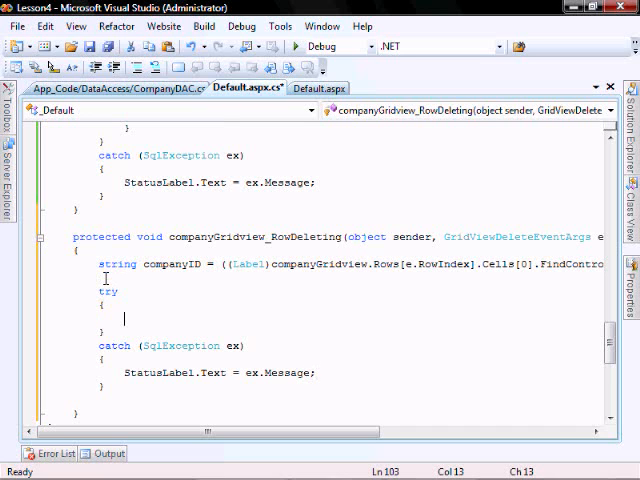
Write if (CompanyDAC.DeleteCompany(companyID)) with an else branch inside the try block.
{"action": "type", "text": "if"}
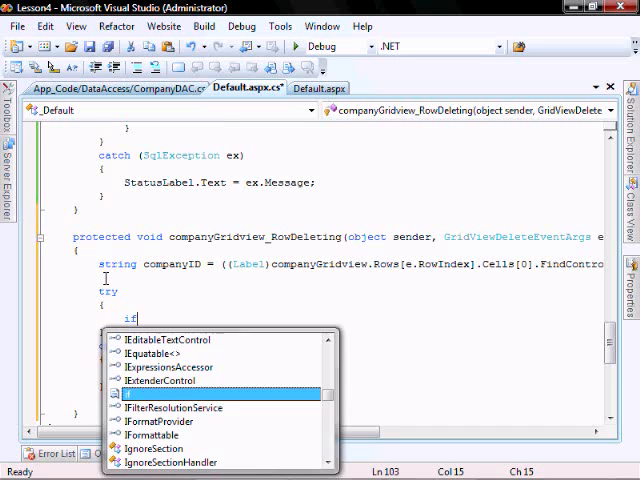
{"action": "type", "text": "(companyDAC.DeleteCompany("}
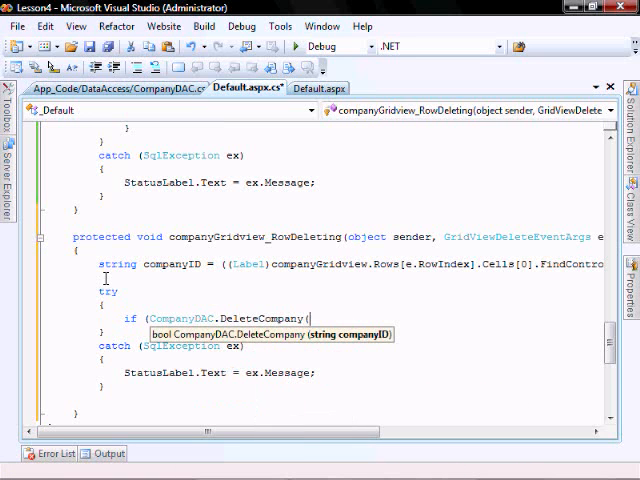
{"action": "type", "text": "companyID"}
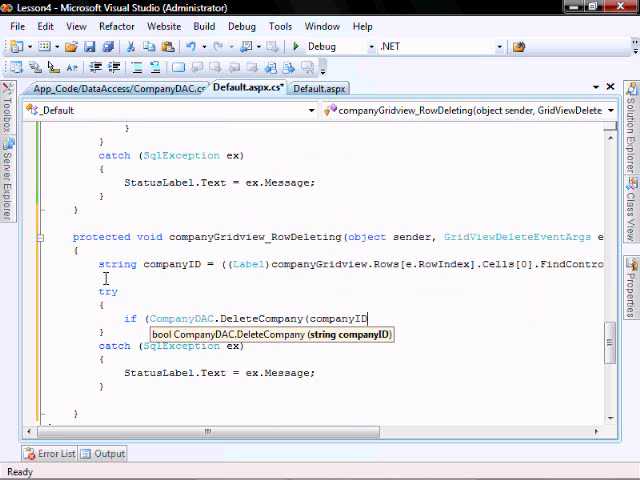
{"action": "type", "text": "))"}
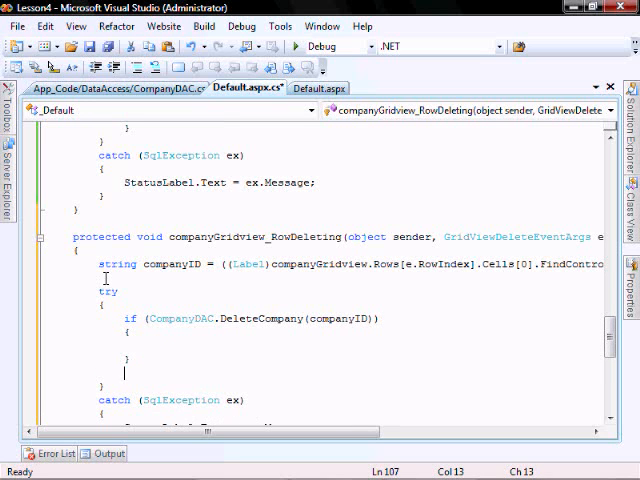
{"action": "type", "text": "else"}
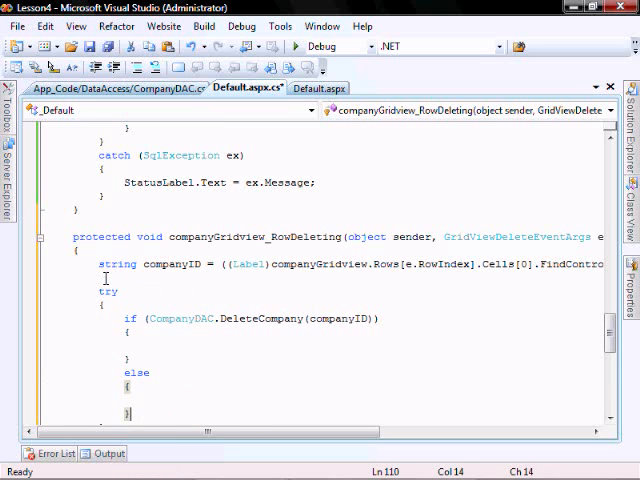
{"action": "left_click", "coordinate": [150, 345]}
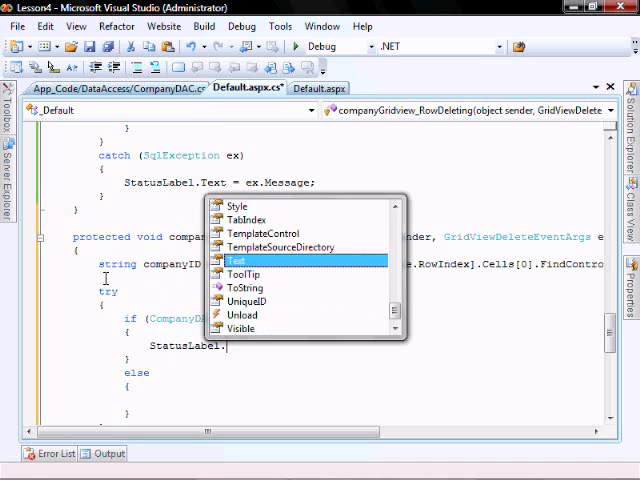
On success set StatusLabel.Text to "Company " + companyID + " has been deleted".
{"action": "key", "text": "Escape"}
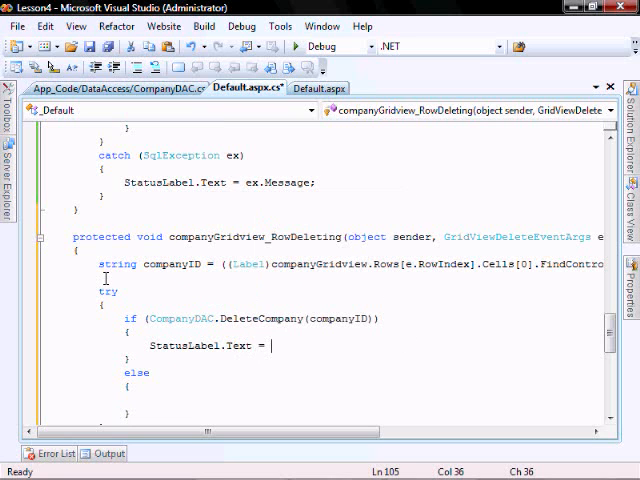
{"action": "type", "text": "\"Company"}
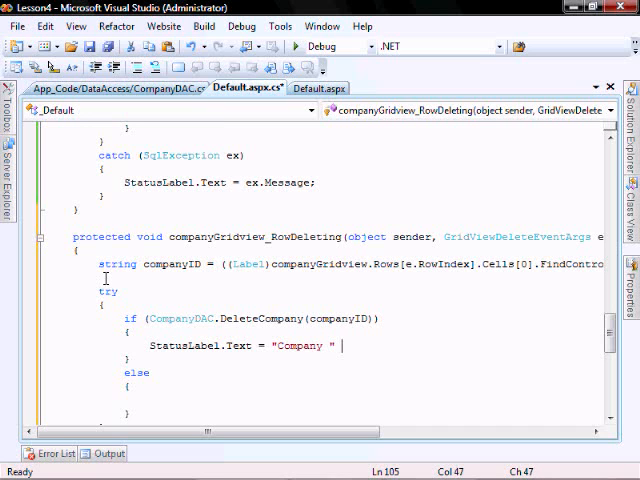
{"action": "type", "text": "+ companyID"}
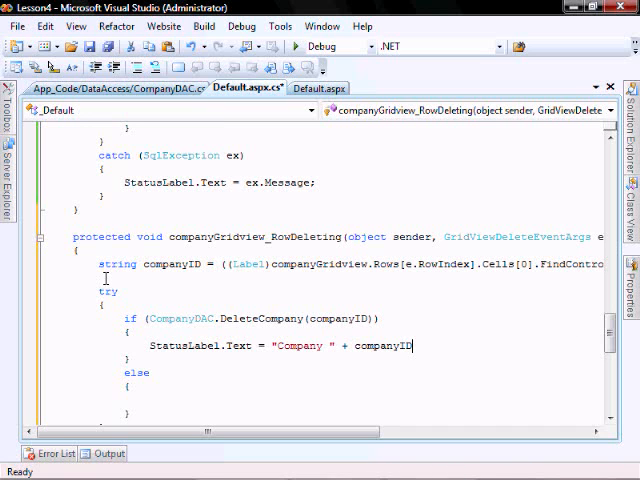
{"action": "type", "text": "+ \""}
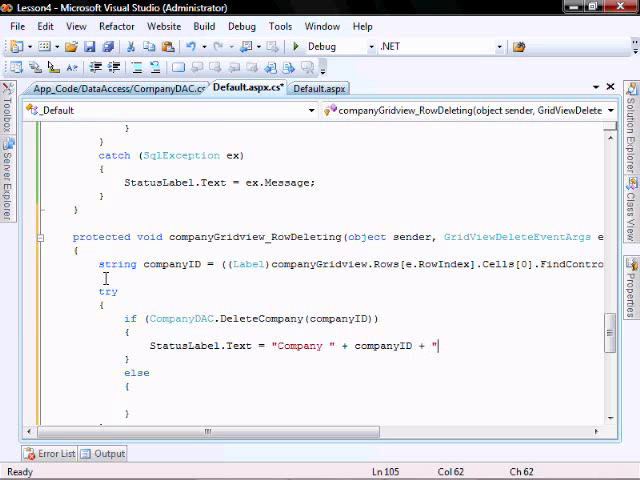
{"action": "type", "text": "has been deleted."}
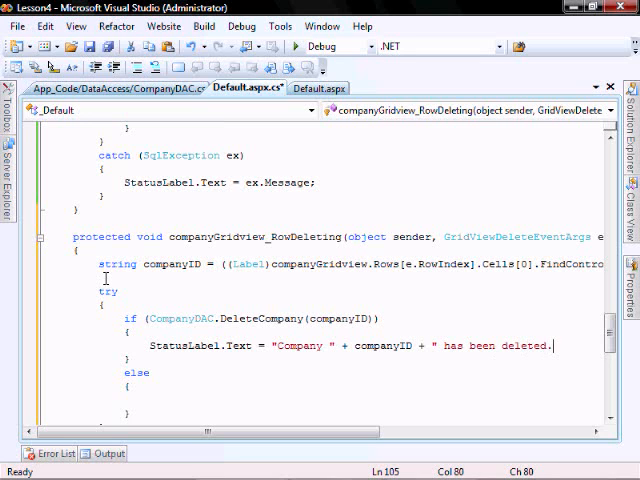
{"action": "type", "text": "\";"}
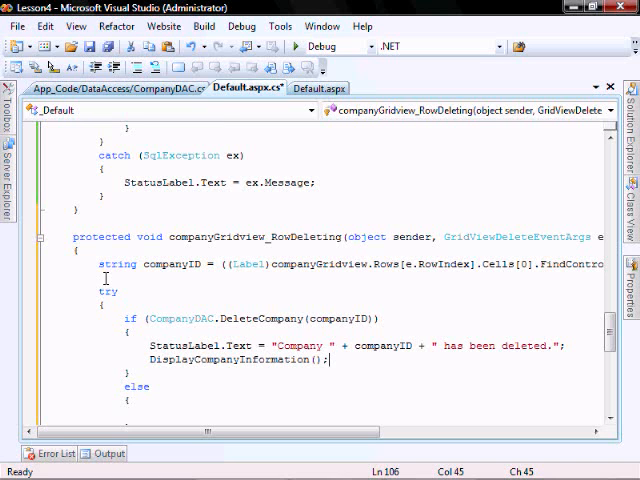
In the else branch set StatusLabel.Text to the 'Company could not be deleted' message and save.
{"action": "scroll", "scroll_direction": "down", "scroll_amount": 3}
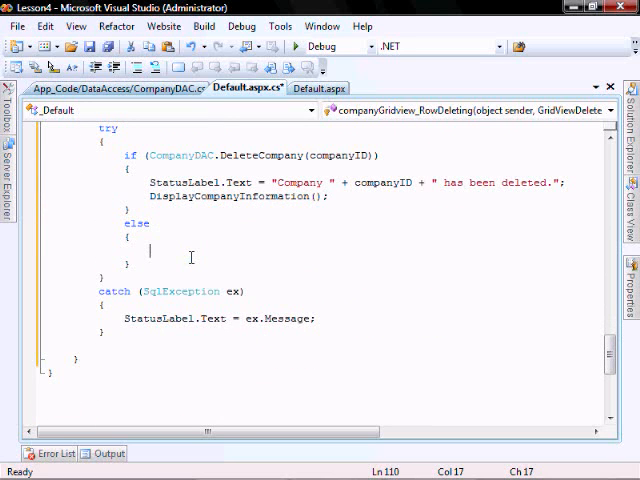
{"action": "type", "text": "StatusLabel.te"}
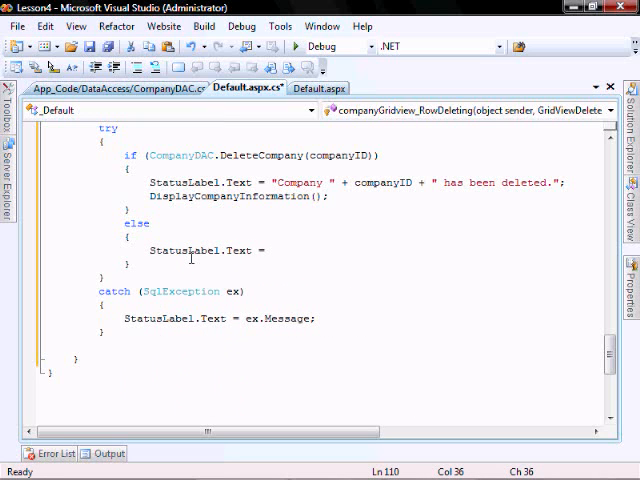
{"action": "type", "text": "\"Company\""}
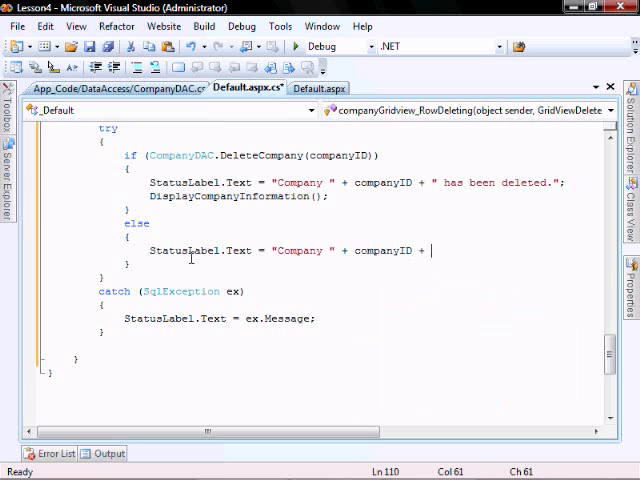
{"action": "type", "text": "\"could not"}
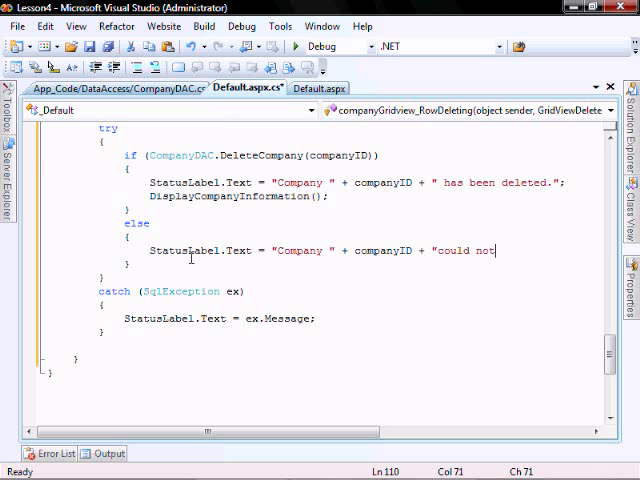
{"action": "type", "text": "be deleted"}
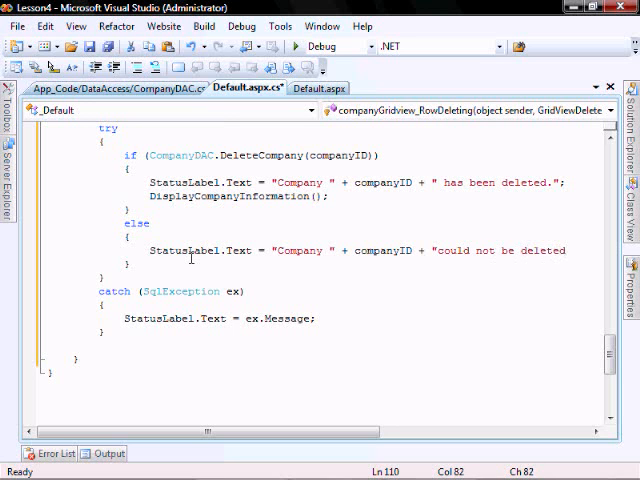
{"action": "left_click", "coordinate": [315, 88]}
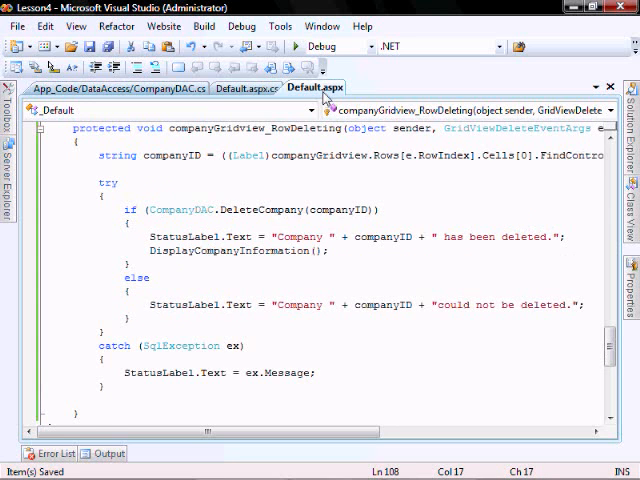
Add OnRowDeleting="companyGridview_RowDeleting" to the GridView in Default.aspx and check the Delete CommandField.
{"action": "left_click", "coordinate": [315, 88]}
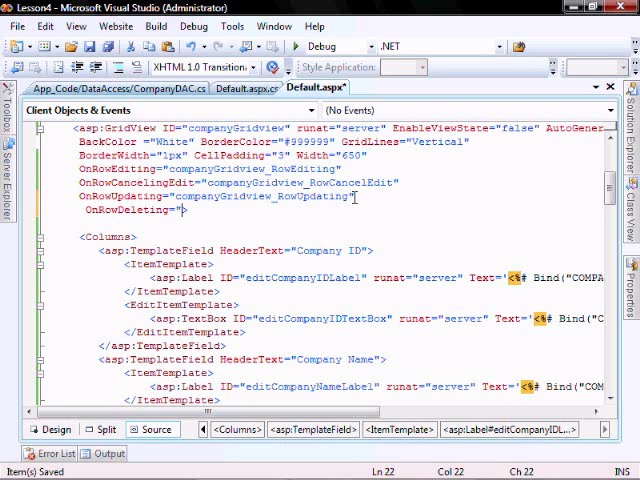
{"action": "type", "text": "compnay"}
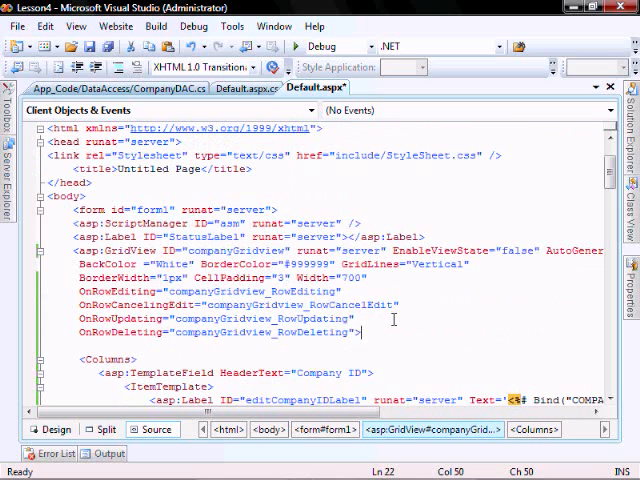
{"action": "scroll", "scroll_direction": "down", "scroll_amount": 3}
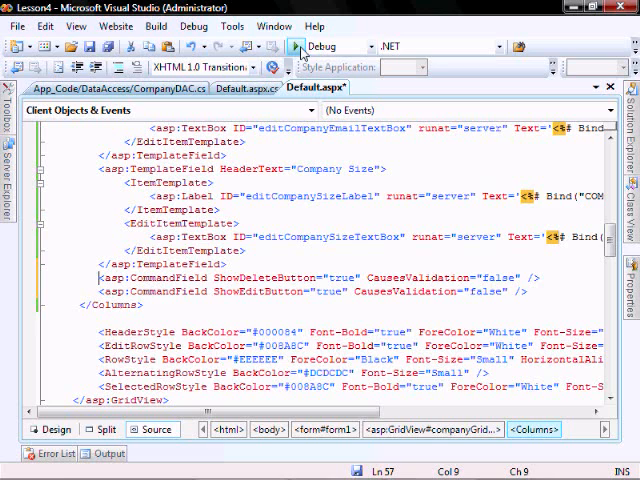
Run the page, edit company 11's name to 12, save it, then delete company 11.
{"action": "left_click", "coordinate": [303, 47]}
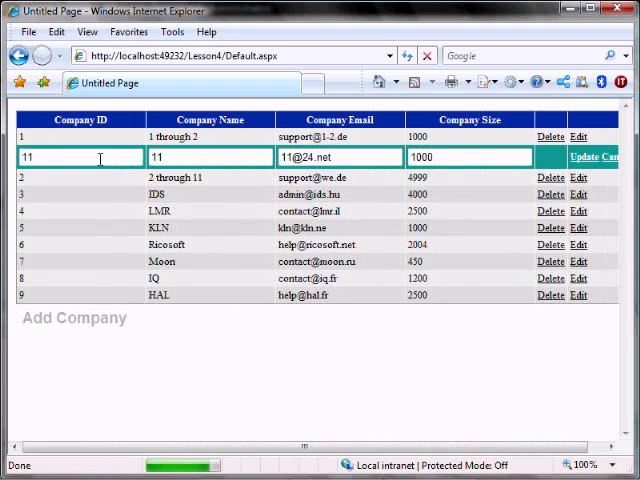
{"action": "triple_click", "coordinate": [210, 156]}
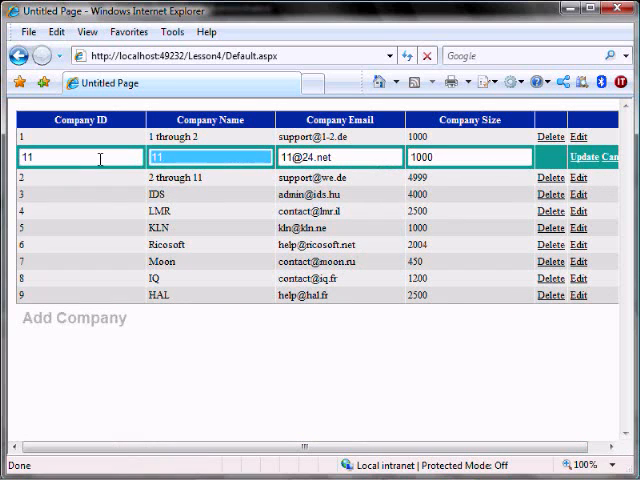
{"action": "type", "text": "123"}
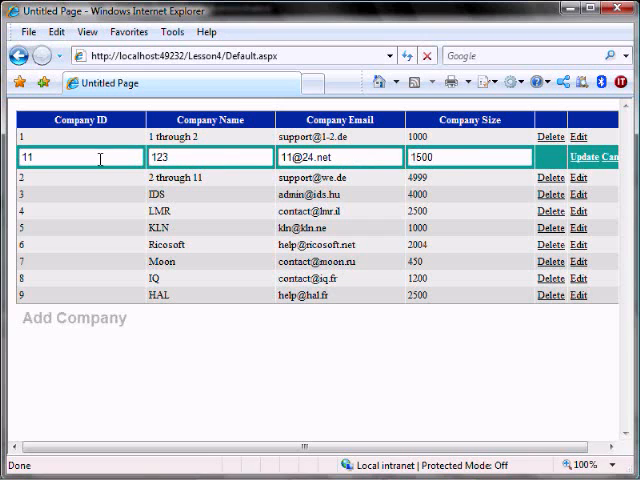
{"action": "left_click", "coordinate": [598, 156]}
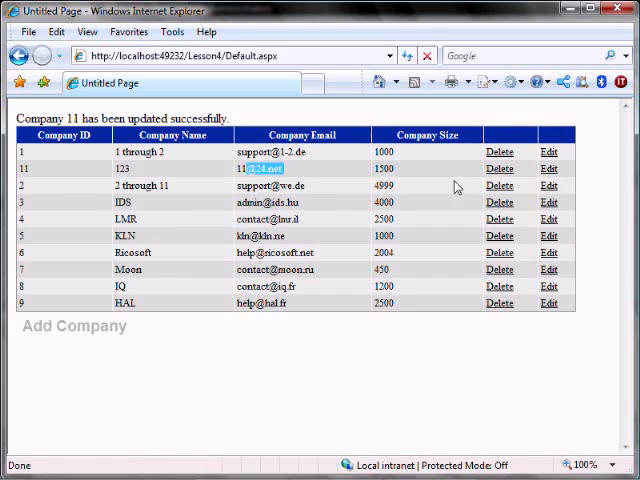
{"action": "left_click", "coordinate": [499, 168]}
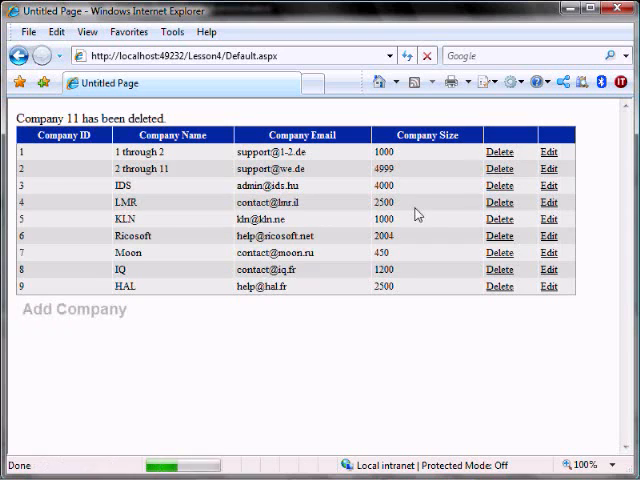
{"action": "mouse_move", "coordinate": [344, 253]}
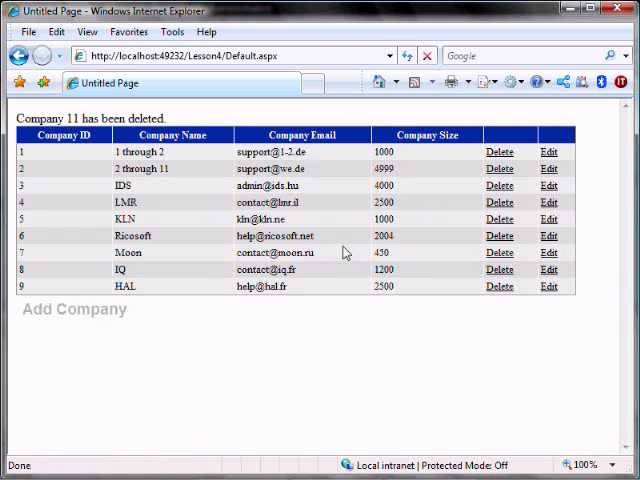
{"action": "left_click", "coordinate": [72, 309]}
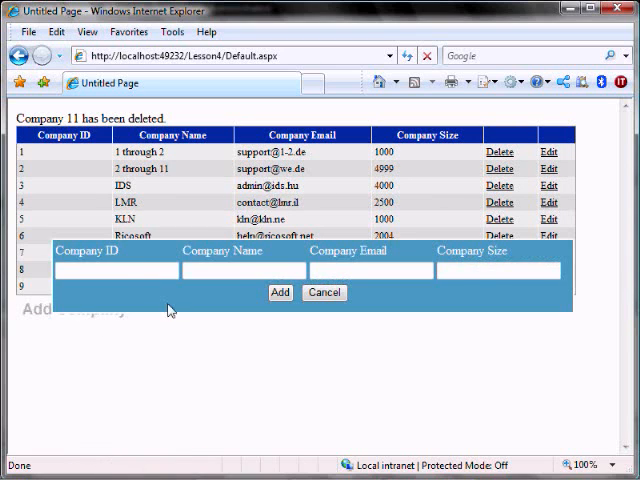
{"action": "type", "text": "11"}
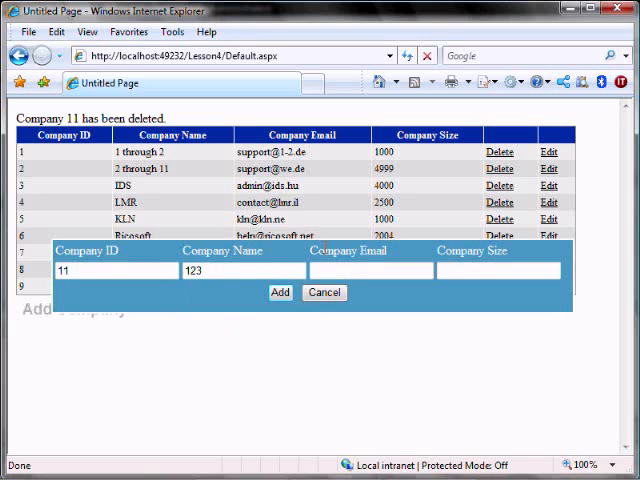
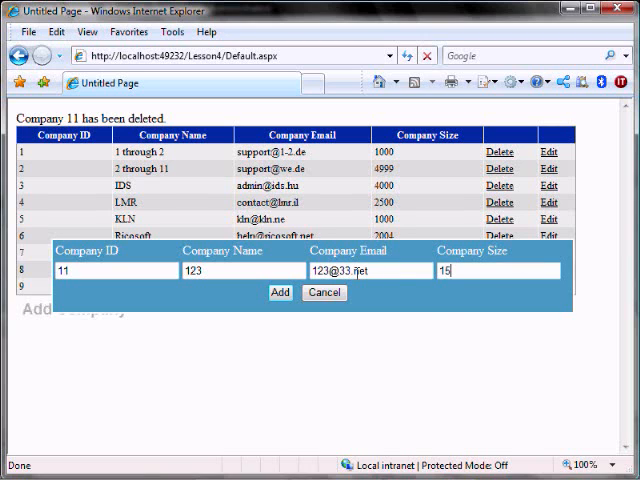
{"action": "left_click", "coordinate": [280, 293]}
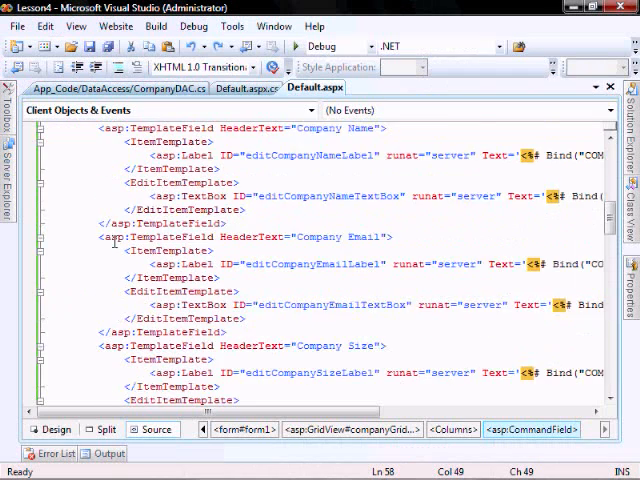
Insert the asp:Table with filterLabel, filterTextBox and refreshButton below the ScriptManager and review it.
{"action": "scroll", "scroll_direction": "up", "scroll_amount": 3}
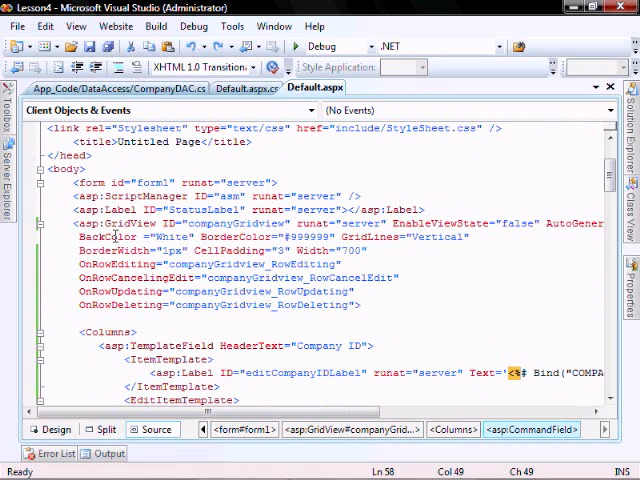
{"action": "left_click", "coordinate": [385, 208]}
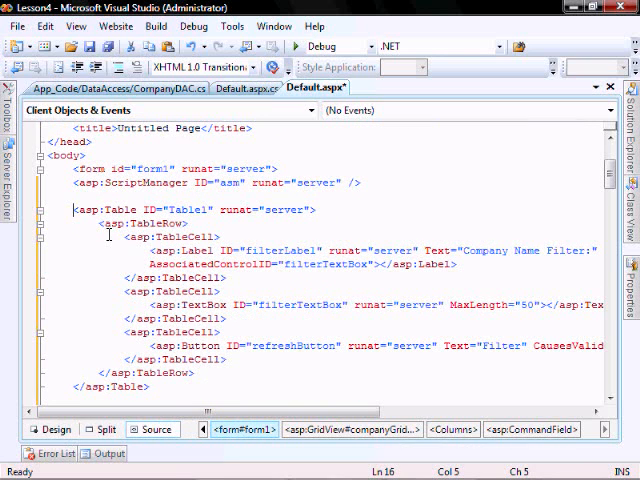
{"action": "mouse_move", "coordinate": [377, 383]}
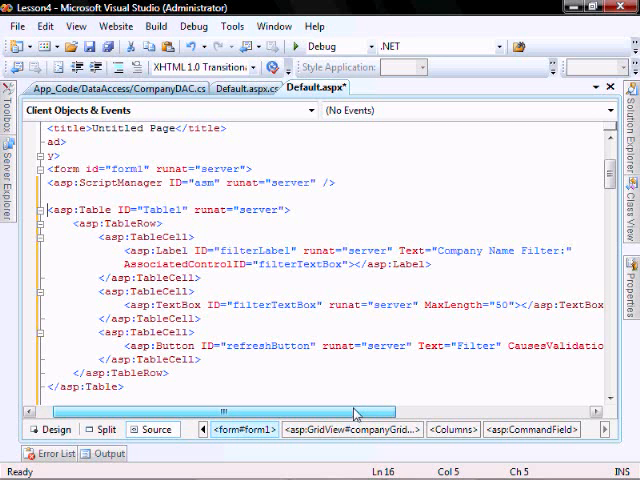
{"action": "scroll", "scroll_direction": "right", "scroll_amount": 3}
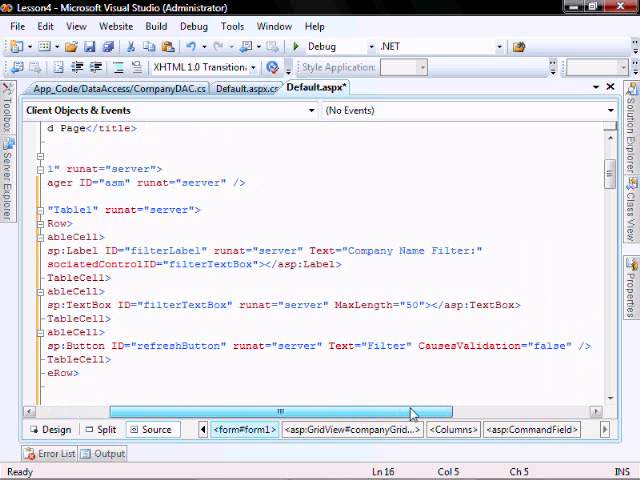
{"action": "scroll", "scroll_direction": "left", "scroll_amount": 3}
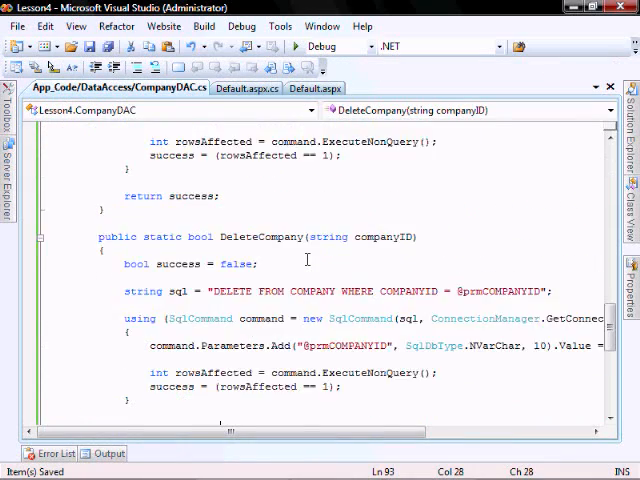
{"action": "scroll", "scroll_direction": "up", "scroll_amount": 3}
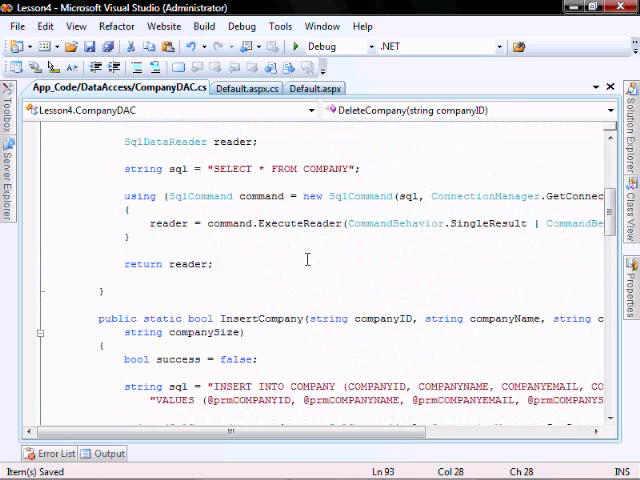
{"action": "scroll", "scroll_direction": "up", "scroll_amount": 3}
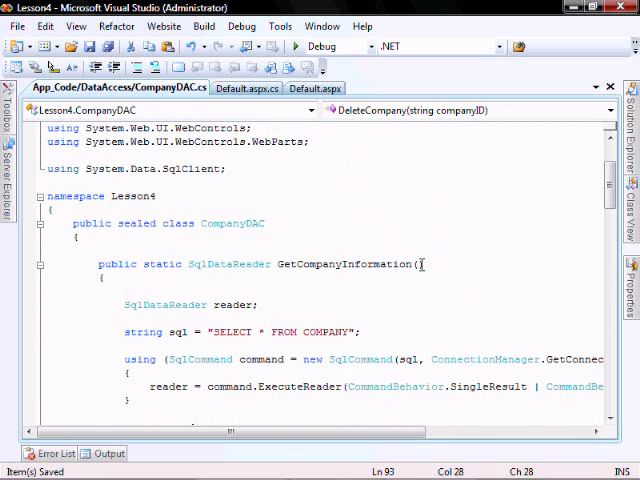
{"action": "type", "text": "string fi"}
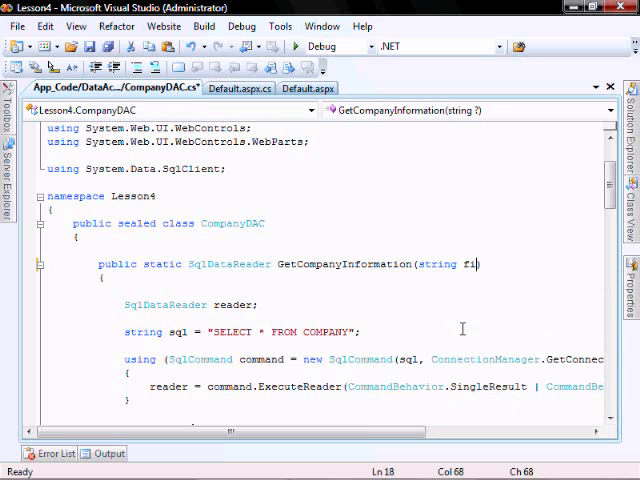
{"action": "type", "text": "lter"}
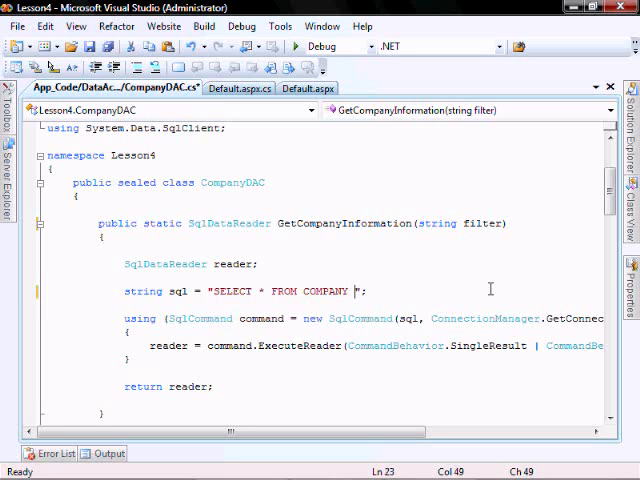
{"action": "type", "text": "WHERE COMPN"}
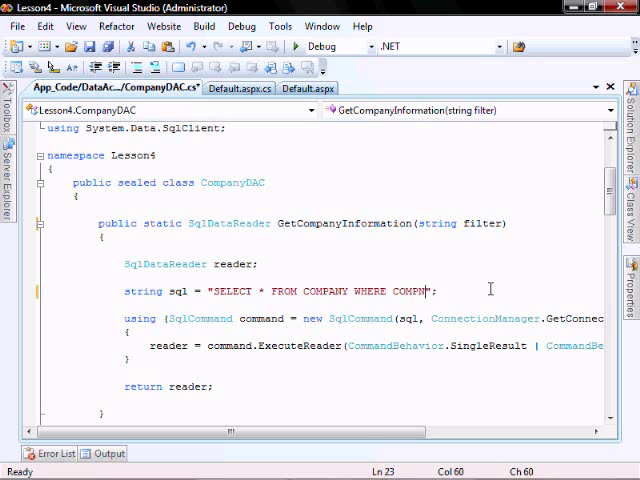
{"action": "type", "text": "YNAME LIKE @p"}
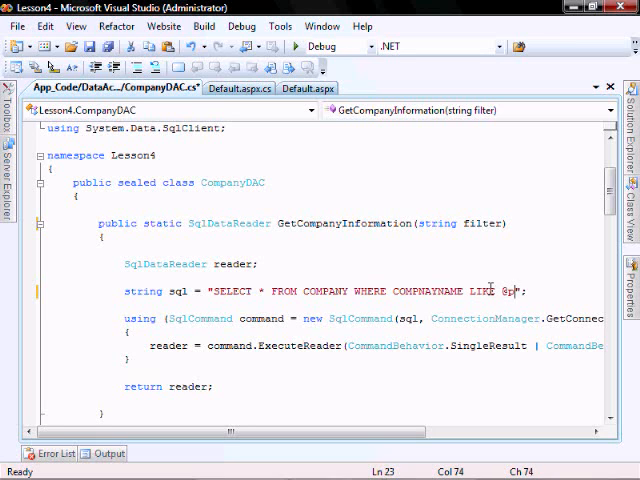
{"action": "type", "text": "rmCOMPANYNAME"}
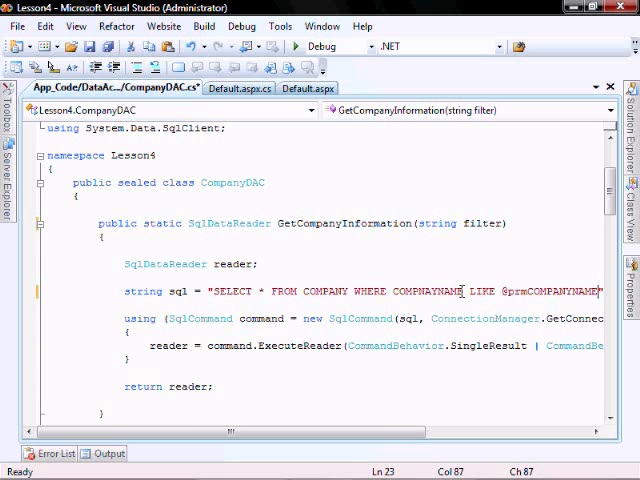
{"action": "scroll", "scroll_direction": "down", "scroll_amount": 3}
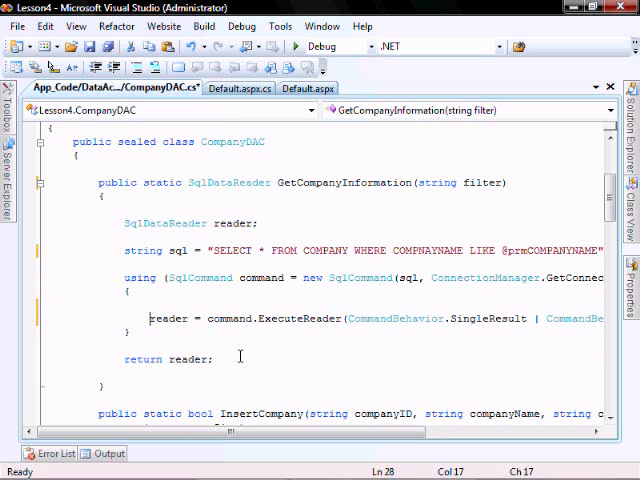
{"action": "type", "text": "command"}
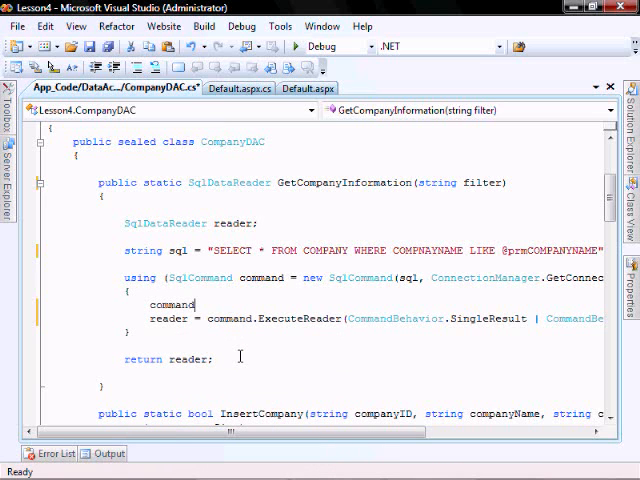
{"action": "type", "text": "."}
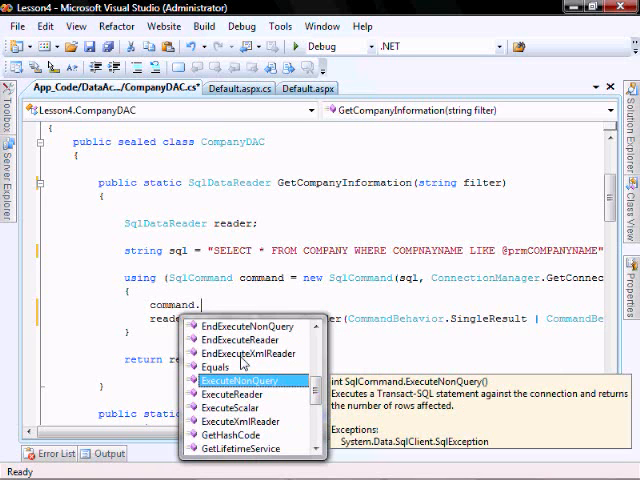
{"action": "type", "text": "Parameters.Add"}
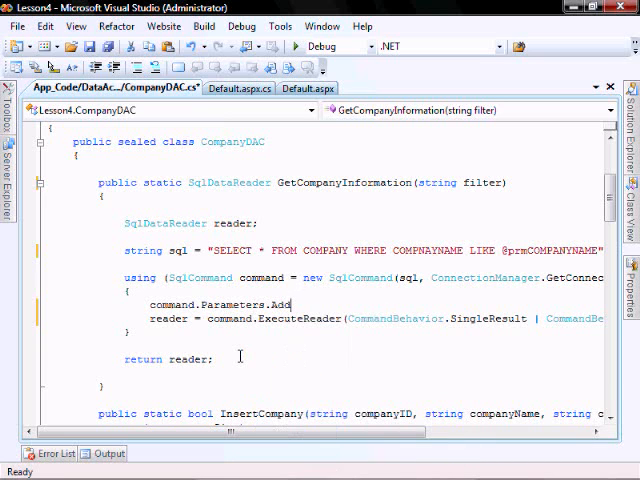
{"action": "type", "text": "(\"0"}
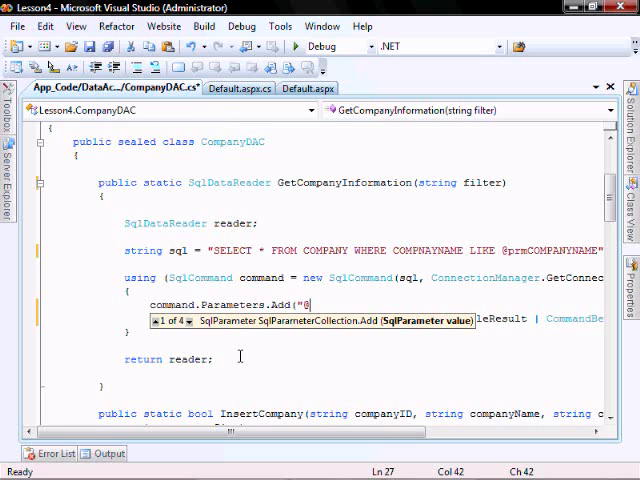
{"action": "type", "text": "@prmCOM"}
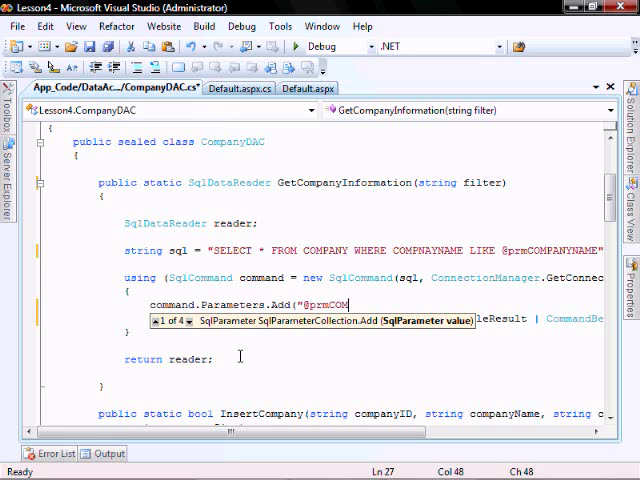
{"action": "type", "text": "PANYNAME"}
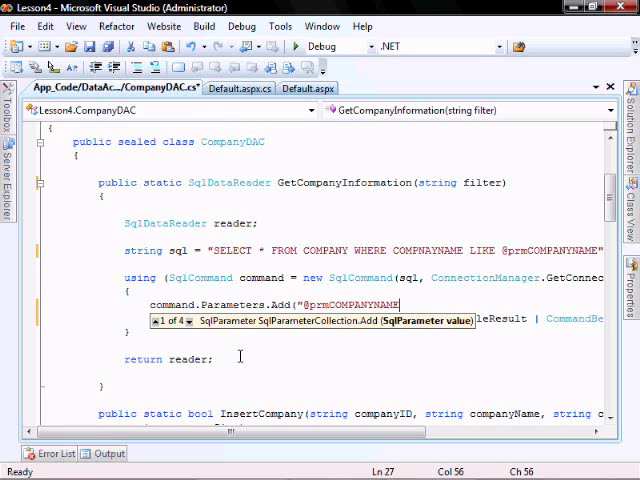
{"action": "type", "text": ","}
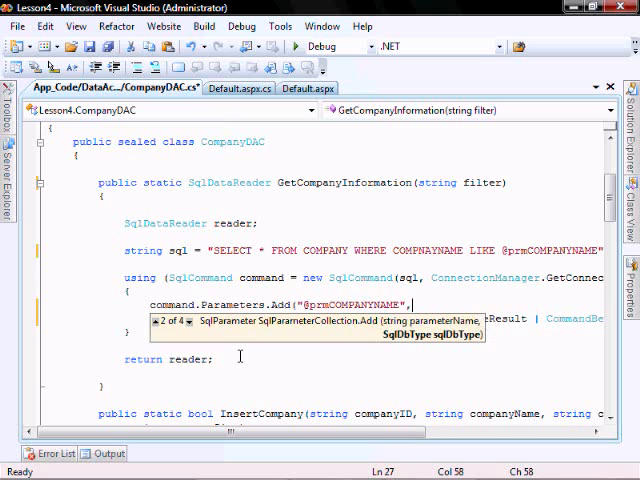
{"action": "type", "text": "SqlDbType"}
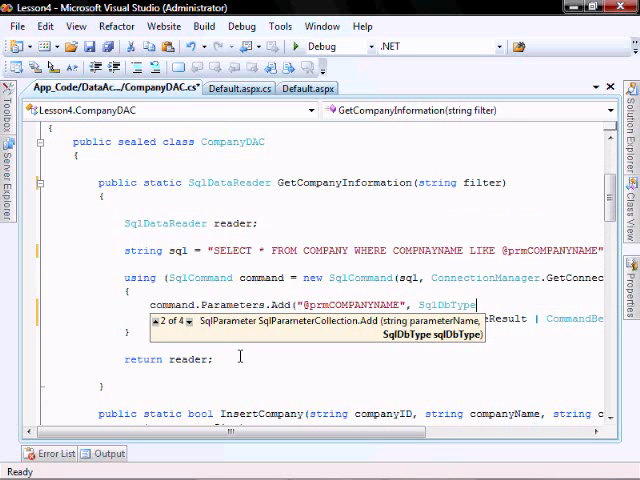
{"action": "type", "text": ".NVarChar, 10"}
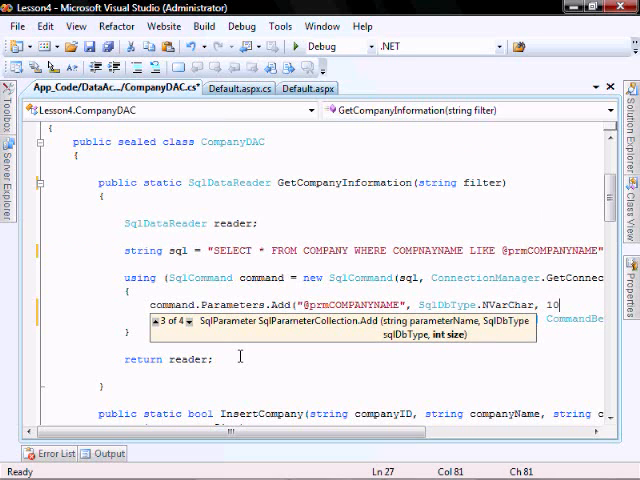
{"action": "key", "text": "BackSpace"}
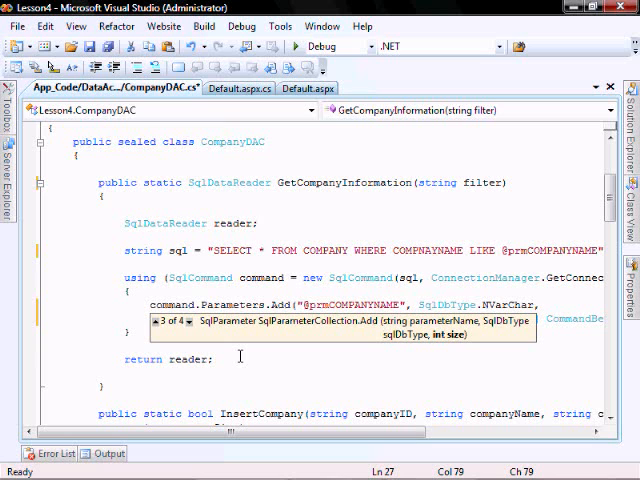
{"action": "type", "text": "150).Value ="}
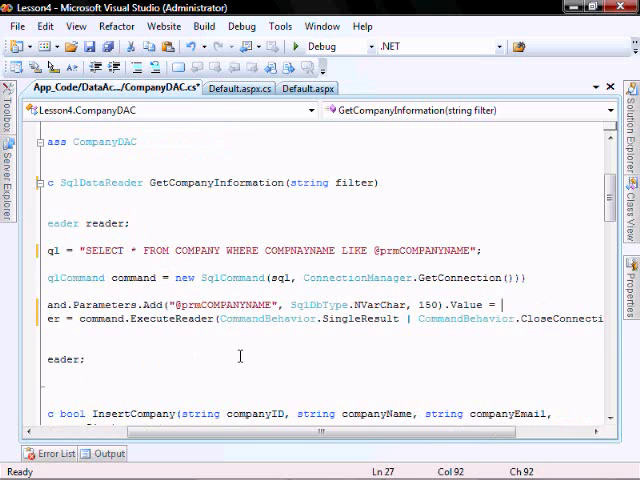
{"action": "type", "text": "filter;"}
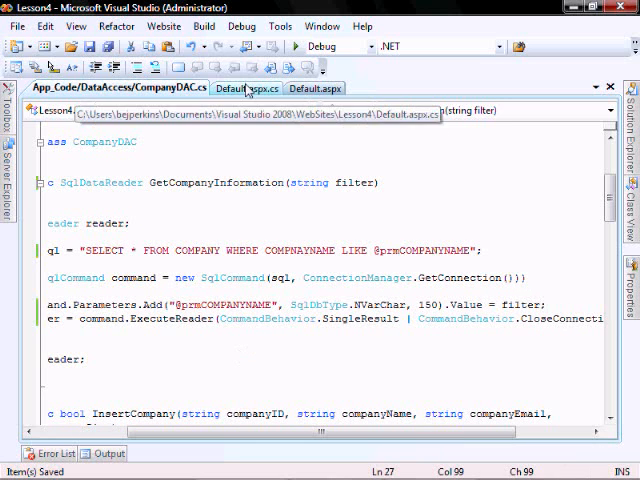
Switch to Default.aspx.cs and scroll to the top of the DisplayCompanyInformation method.
{"action": "left_click", "coordinate": [248, 89]}
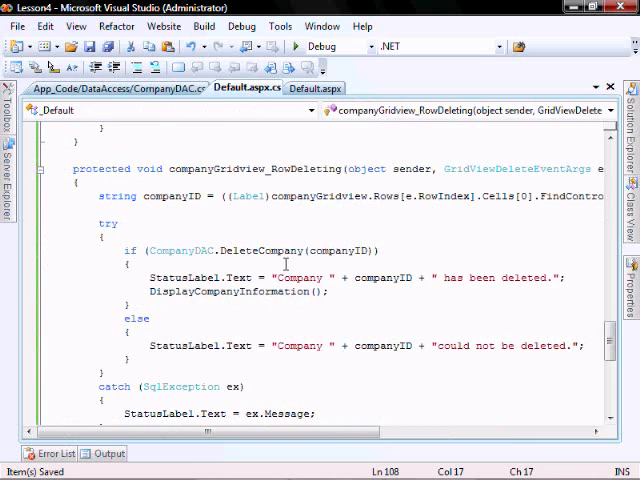
{"action": "scroll", "scroll_direction": "up", "scroll_amount": 3}
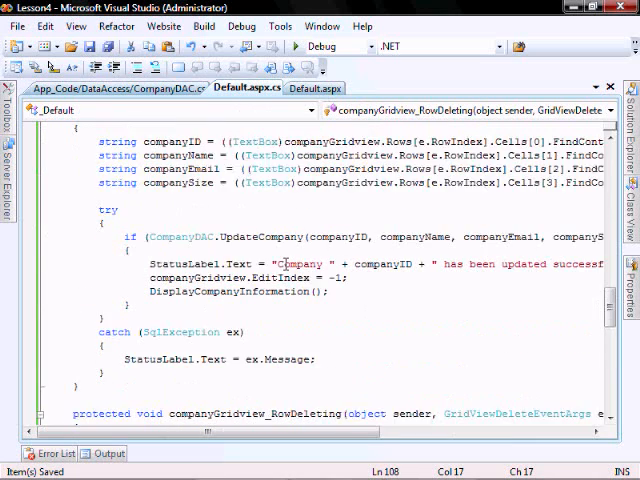
{"action": "scroll", "scroll_direction": "down", "scroll_amount": 3}
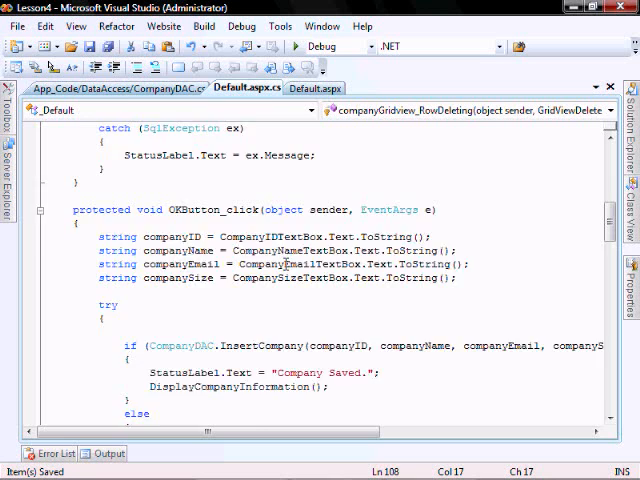
{"action": "scroll", "scroll_direction": "up", "scroll_amount": 3}
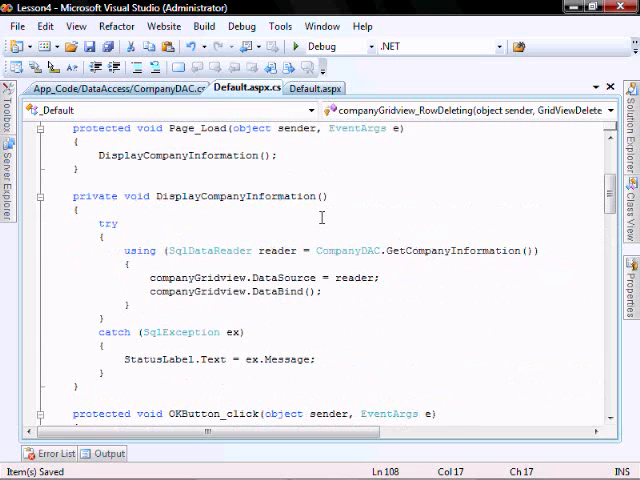
{"action": "mouse_move", "coordinate": [128, 226]}
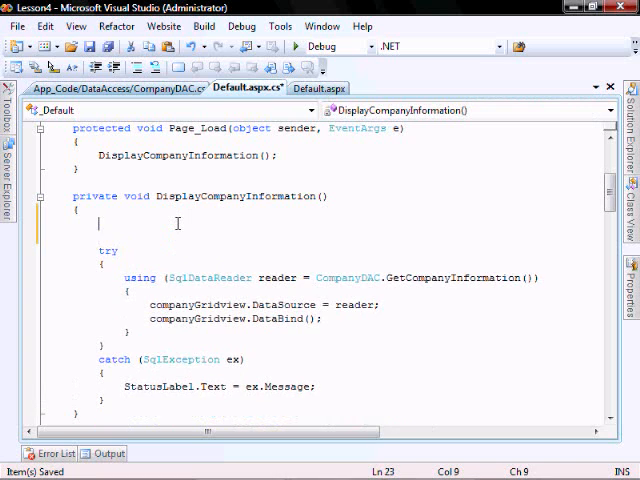
Declare string filter = "%" + filterTextBox.Text + "%"; in DisplayCompanyInformation.
{"action": "type", "text": "string"}
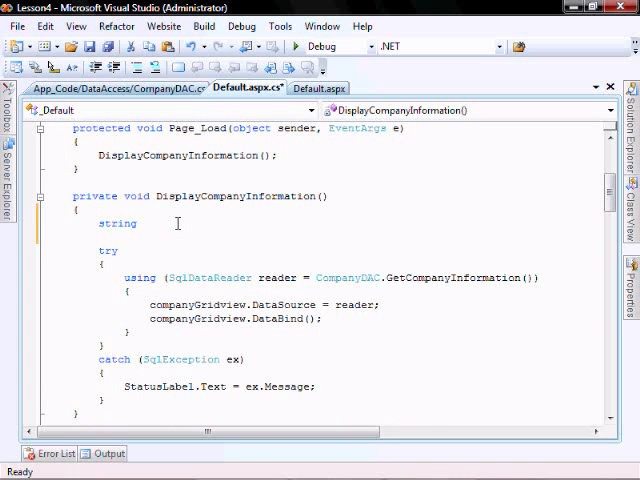
{"action": "type", "text": "filter = \""}
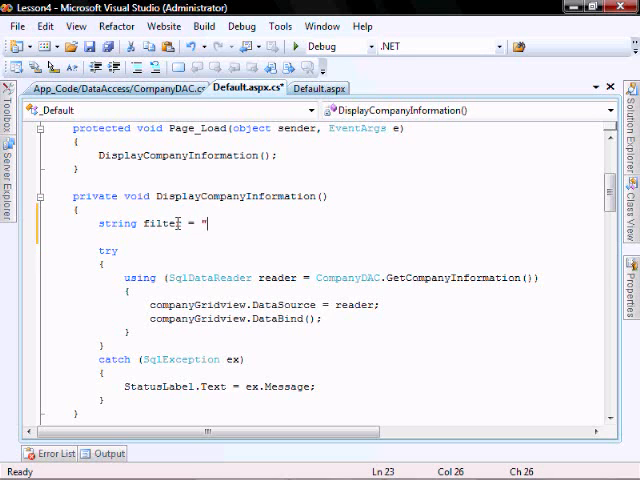
{"action": "type", "text": "%\""}
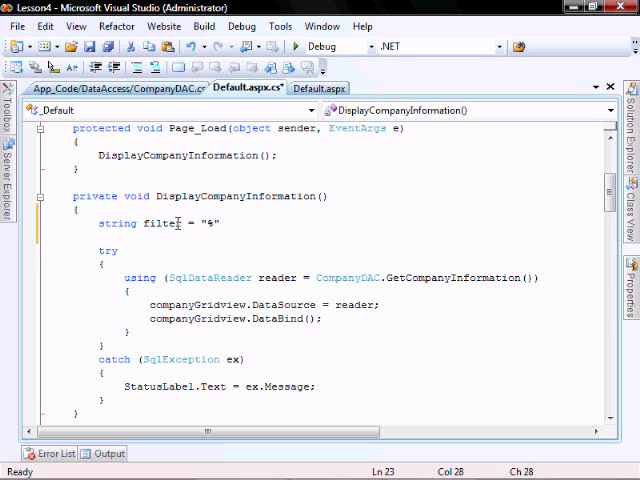
{"action": "type", "text": "+"}
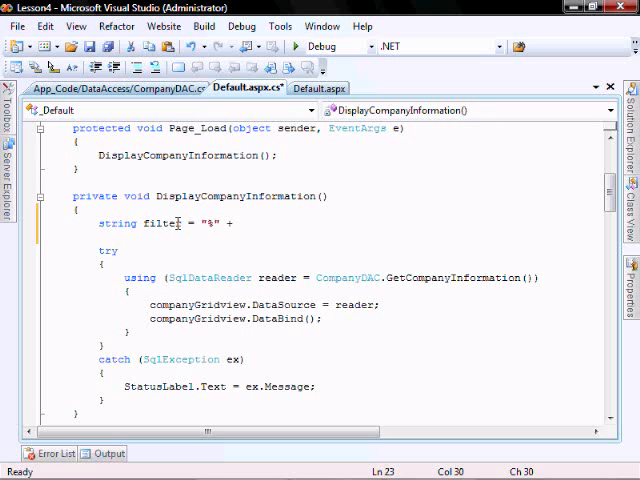
{"action": "type", "text": "filterTextBox"}
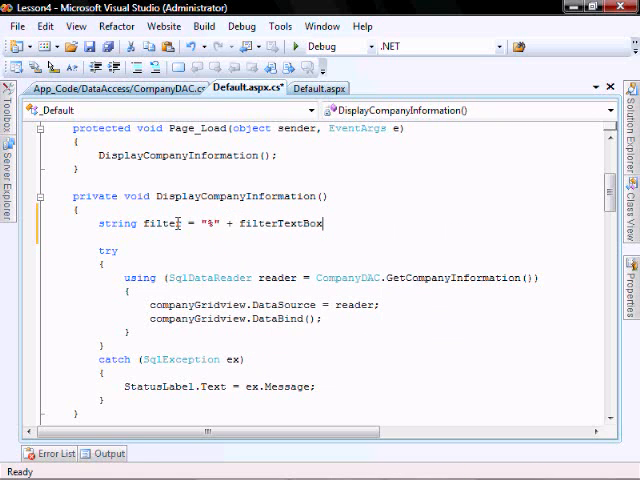
{"action": "type", "text": ".Text"}
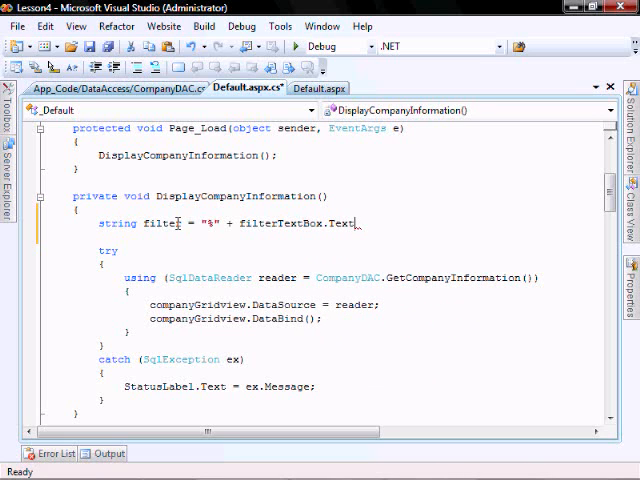
{"action": "type", "text": "+ \""}
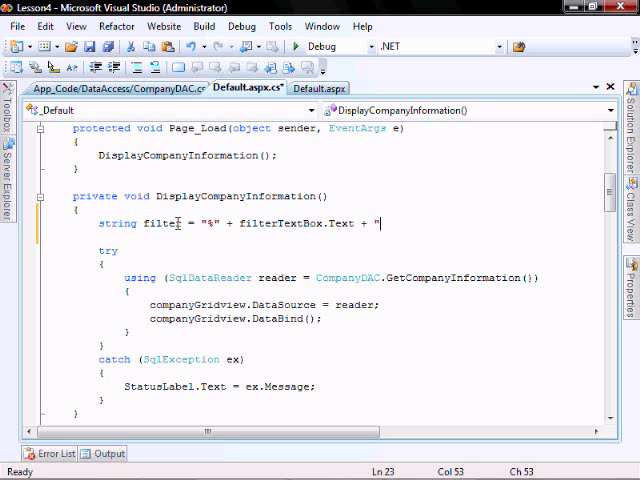
{"action": "type", "text": "%\";"}
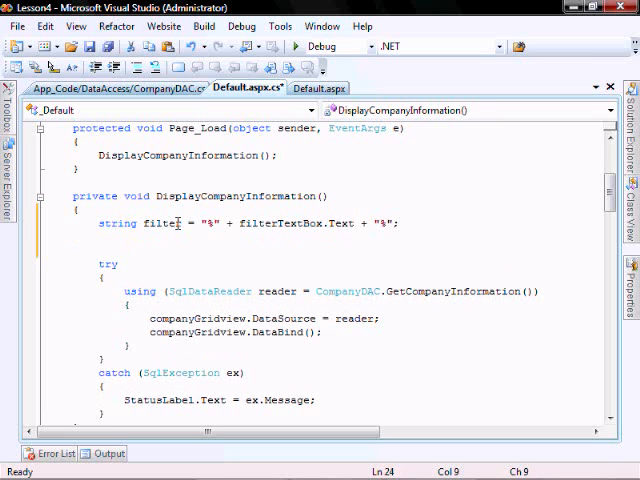
Add if (filter == String.Empty) filter = "%"; and pass filter to GetCompanyInformation.
{"action": "type", "text": "if ("}
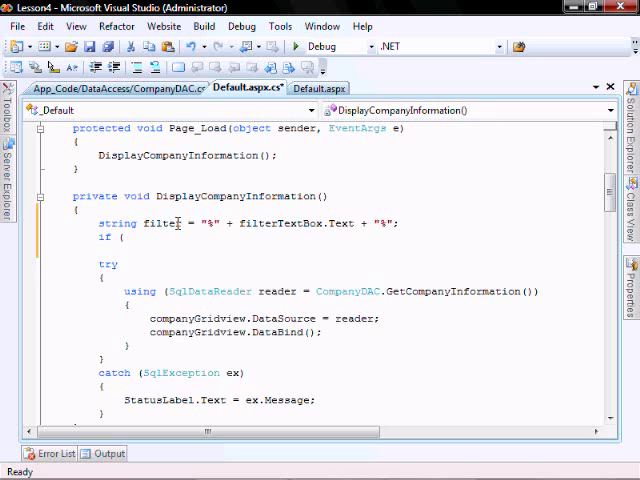
{"action": "type", "text": "filter =="}
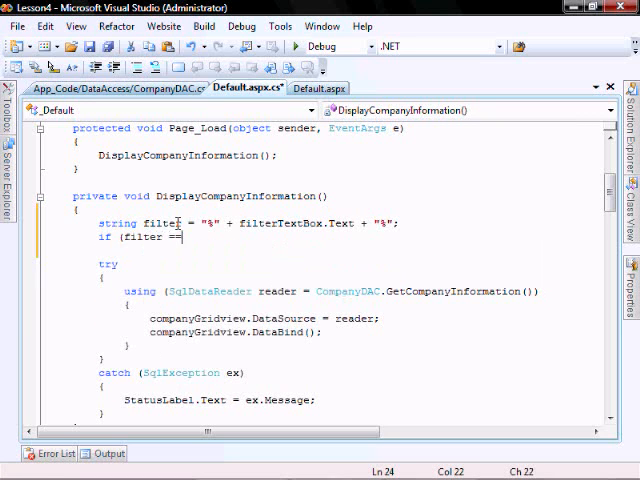
{"action": "type", "text": "String.Empty"}
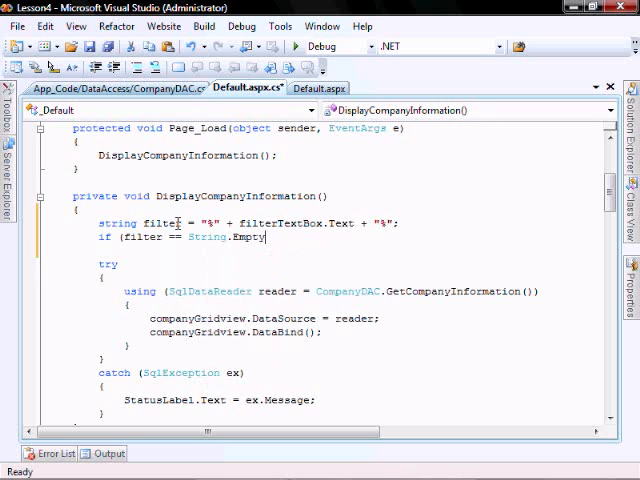
{"action": "type", "text": ")"}
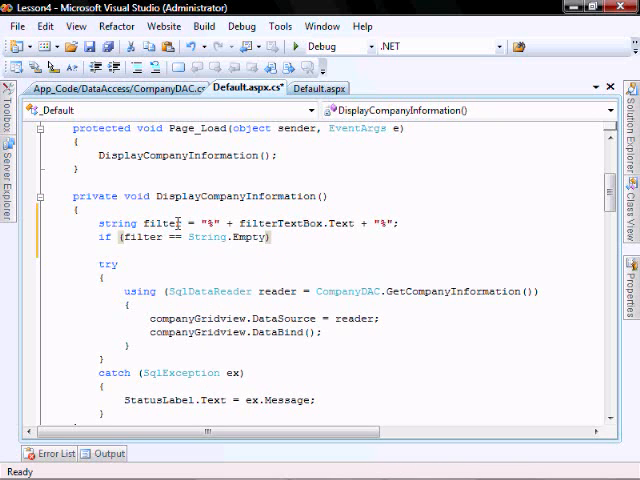
{"action": "type", "text": "filter"}
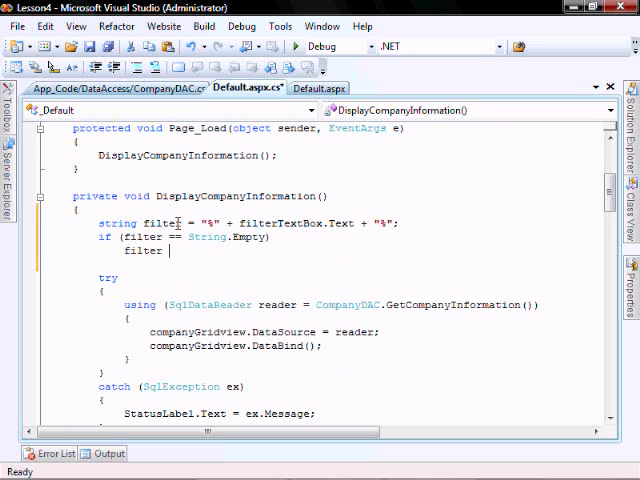
{"action": "type", "text": "= \"%\";"}
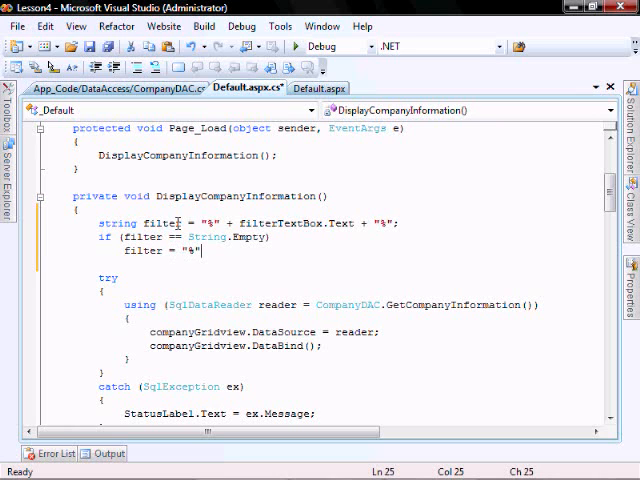
{"action": "type", "text": ";"}
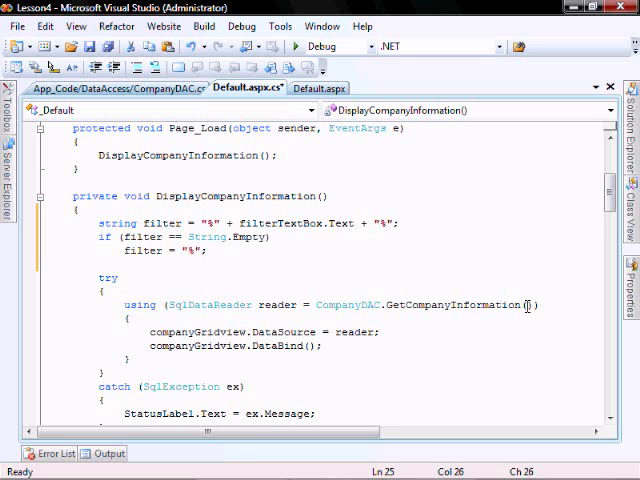
{"action": "type", "text": "filter"}
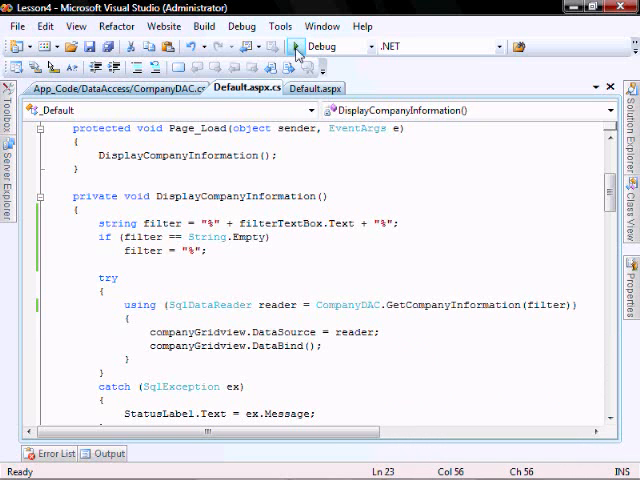
Run the site in Internet Explorer and filter the company list by a couple of name terms.
{"action": "left_click", "coordinate": [294, 46]}
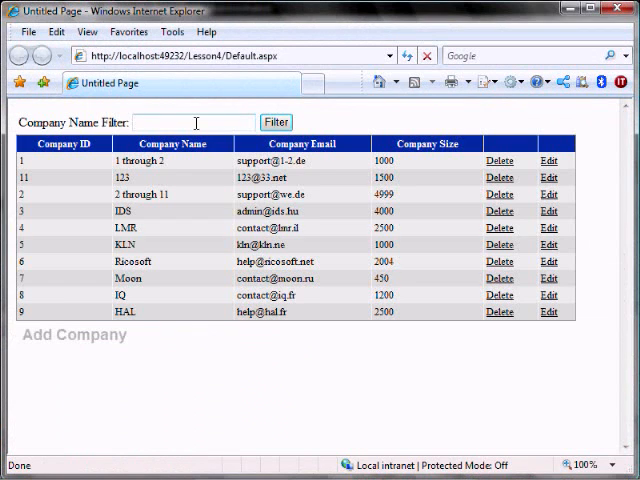
{"action": "left_click", "coordinate": [275, 121]}
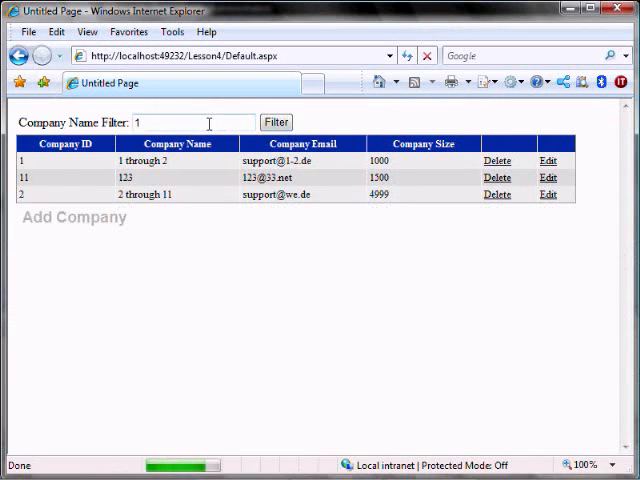
{"action": "left_click", "coordinate": [276, 122]}
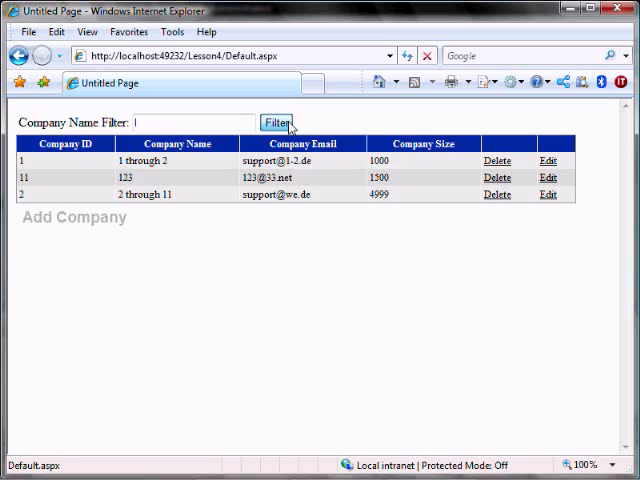
{"action": "left_click", "coordinate": [276, 122]}
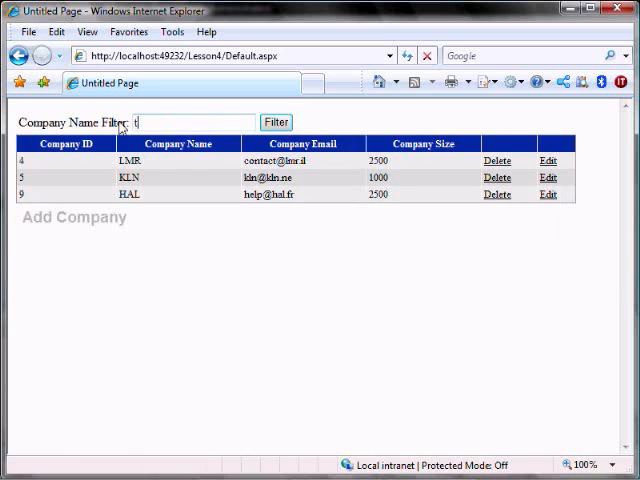
{"action": "left_click", "coordinate": [275, 121]}
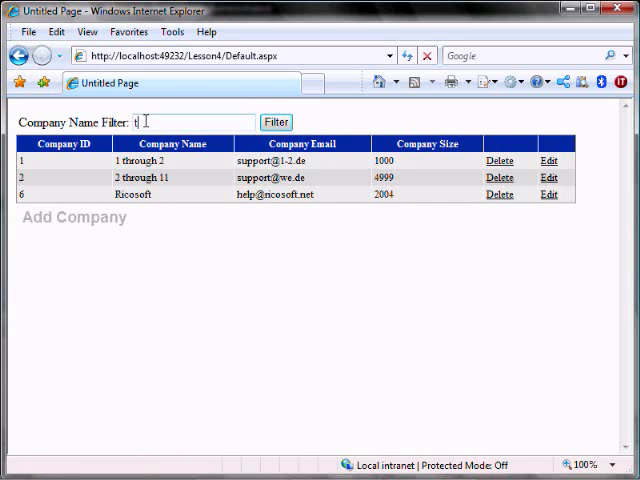
Clear the Company Name Filter so all companies are listed again.
{"action": "left_click", "coordinate": [275, 121]}
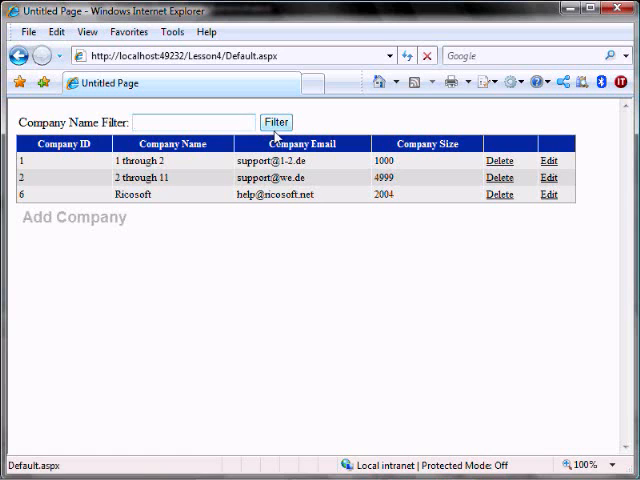
{"action": "left_click", "coordinate": [276, 122]}
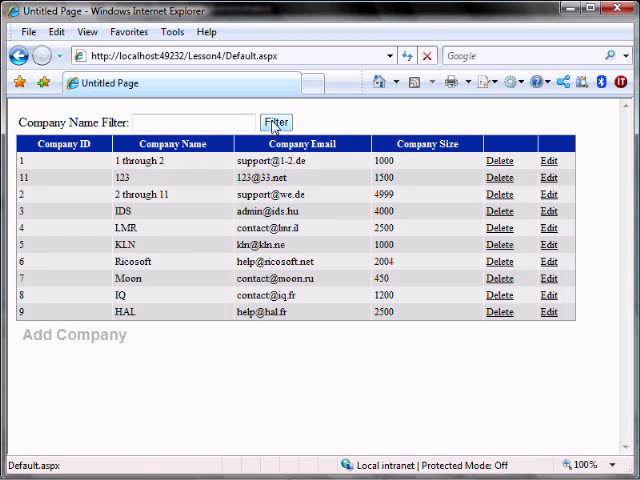